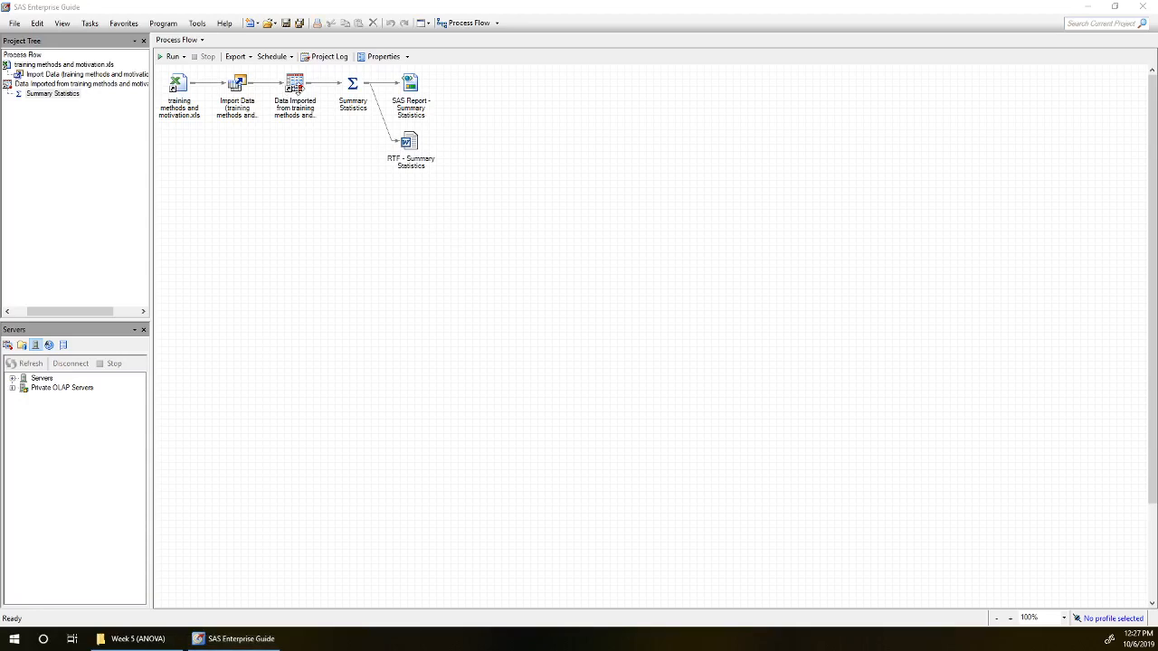
- Open the 'Data Imported from training methods and motivation' table from the Process Flow
{"action": "double_click", "coordinate": [294, 83]}
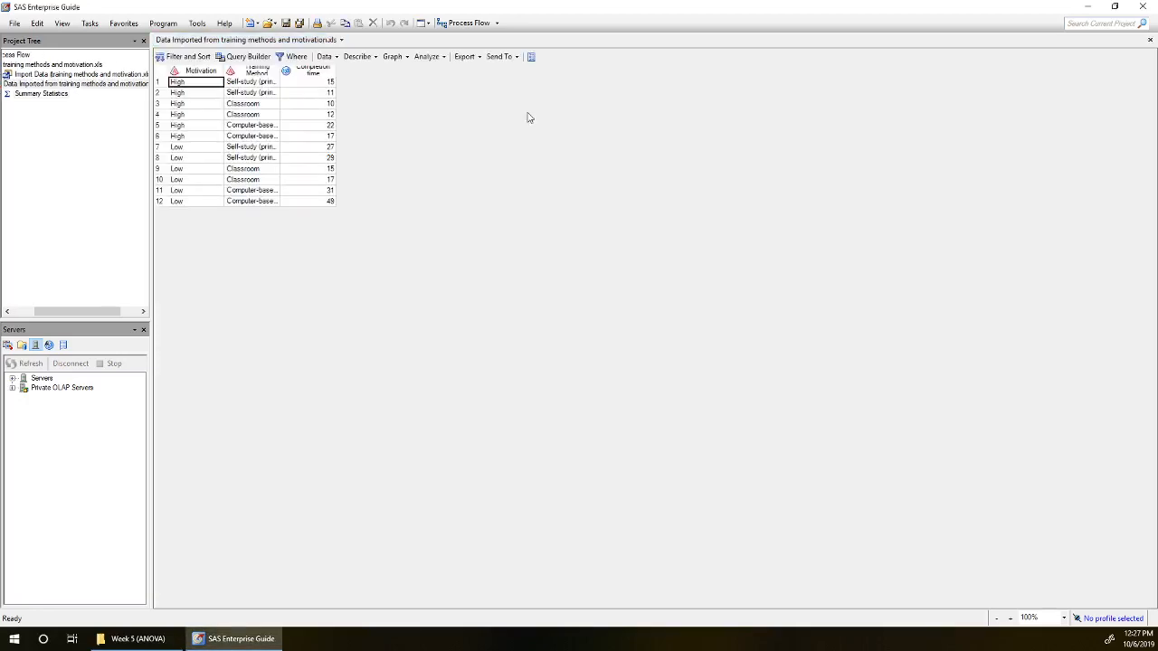
{"action": "mouse_move", "coordinate": [512, 122]}
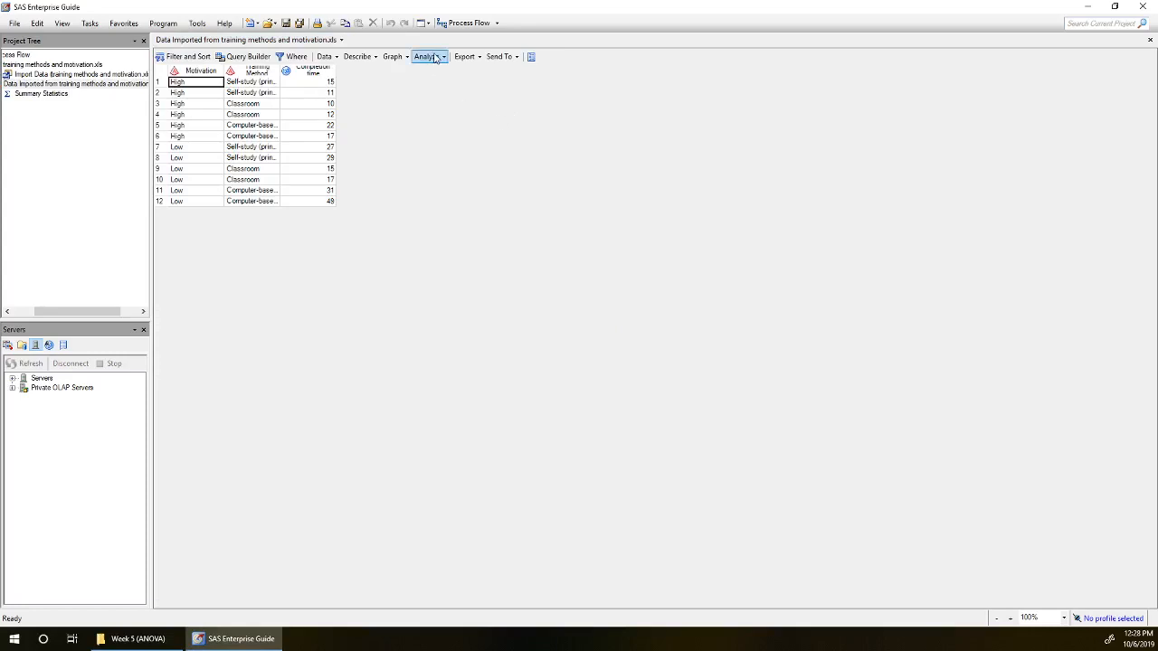
- Start an Analyze > ANOVA > Linear Models task with Completion time as dependent variable
{"action": "left_click", "coordinate": [427, 57]}
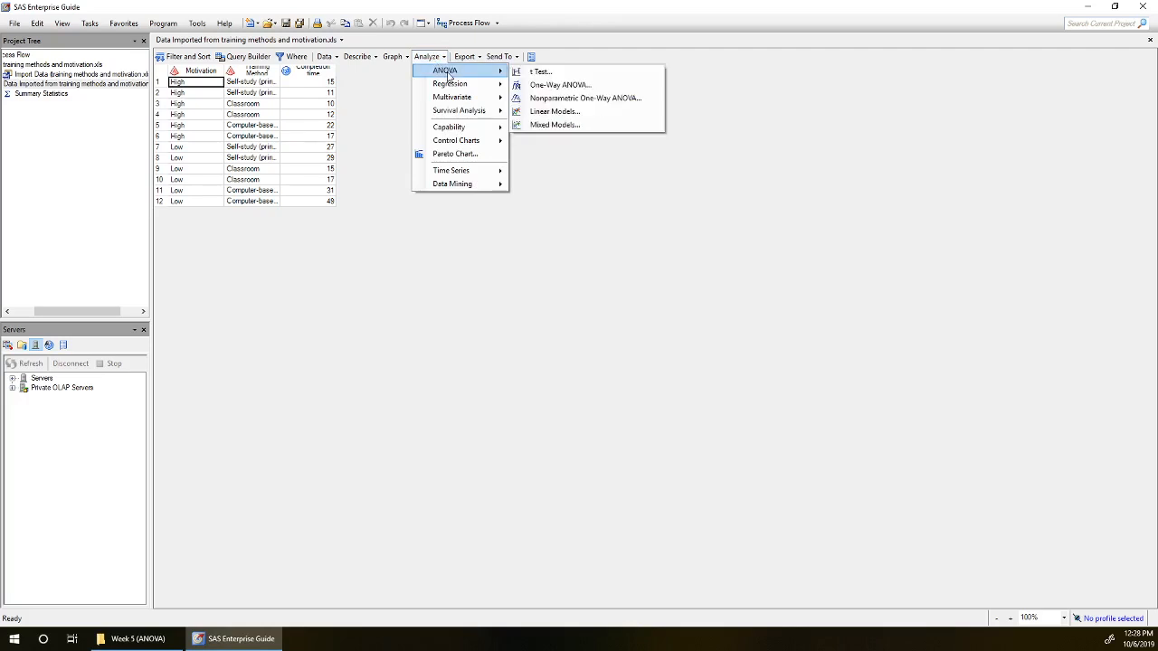
{"action": "mouse_move", "coordinate": [509, 77]}
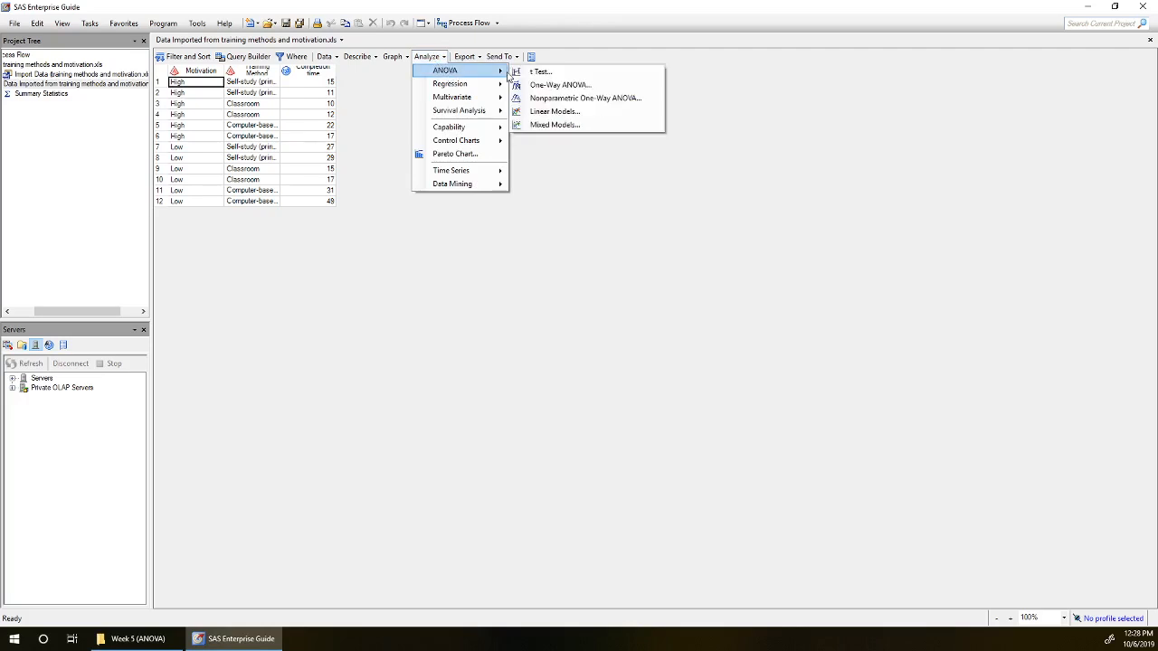
{"action": "mouse_move", "coordinate": [554, 111]}
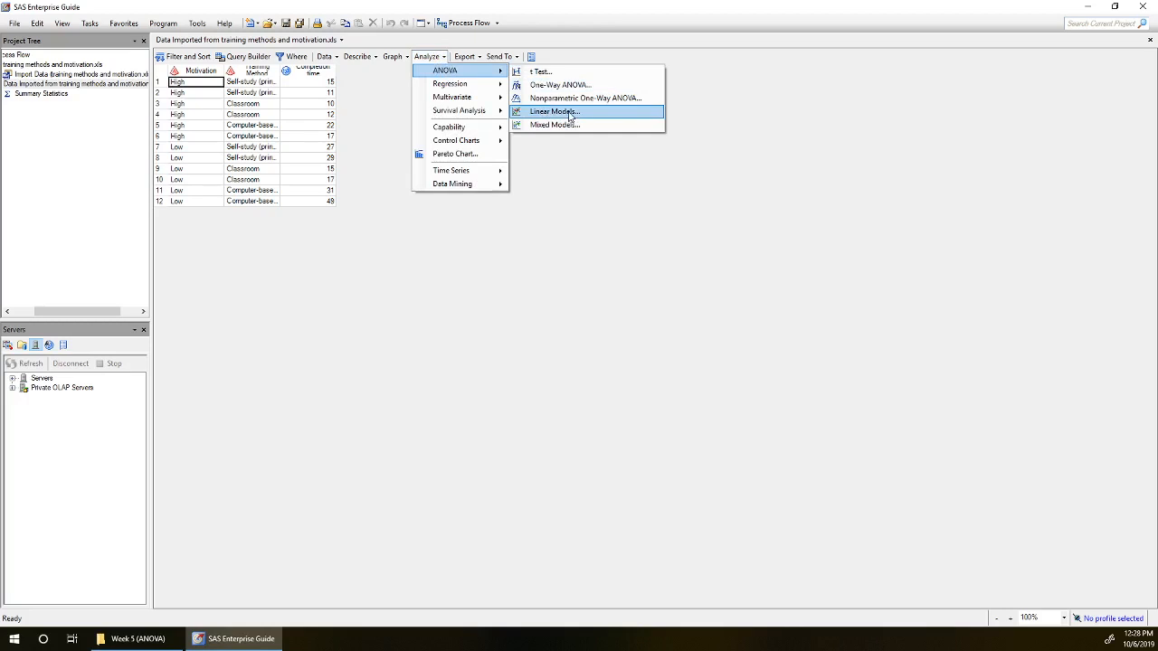
{"action": "left_click", "coordinate": [555, 111]}
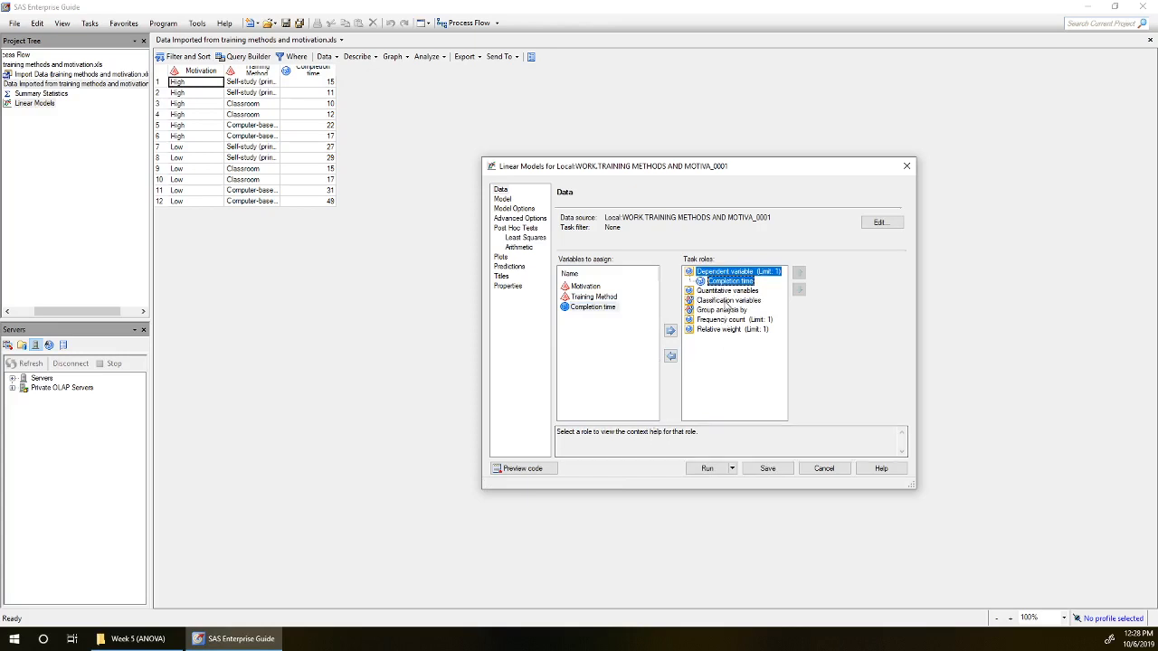
- Assign Motivation and Training Method as classification variables and go to the Model page
{"action": "left_click", "coordinate": [586, 285]}
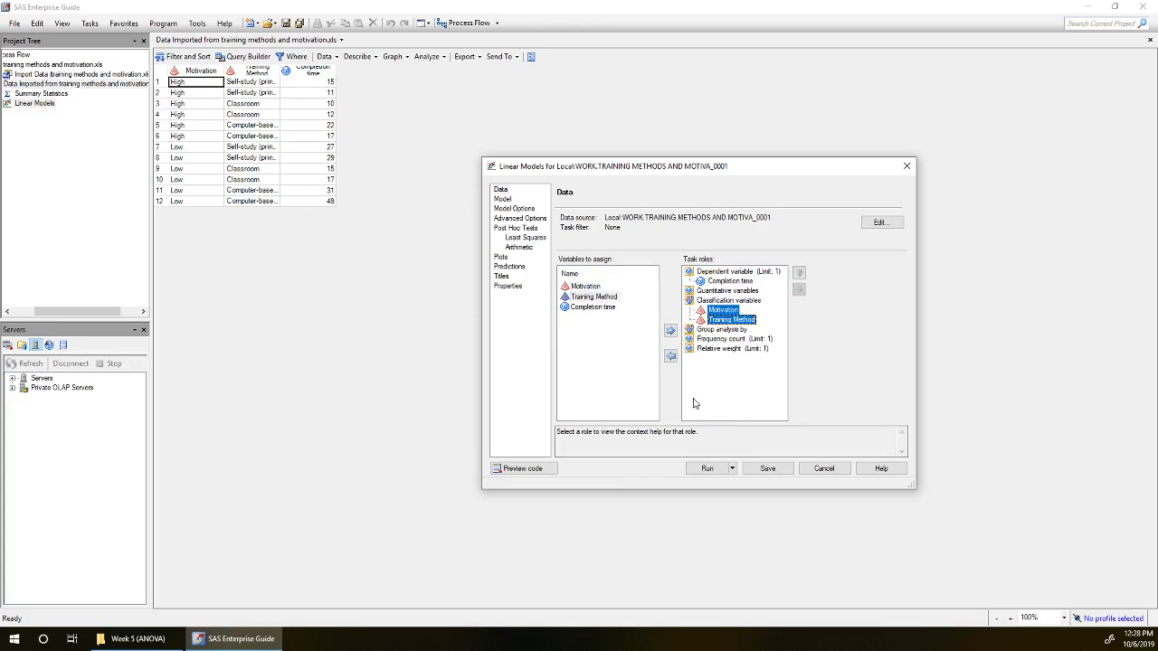
{"action": "mouse_move", "coordinate": [602, 403]}
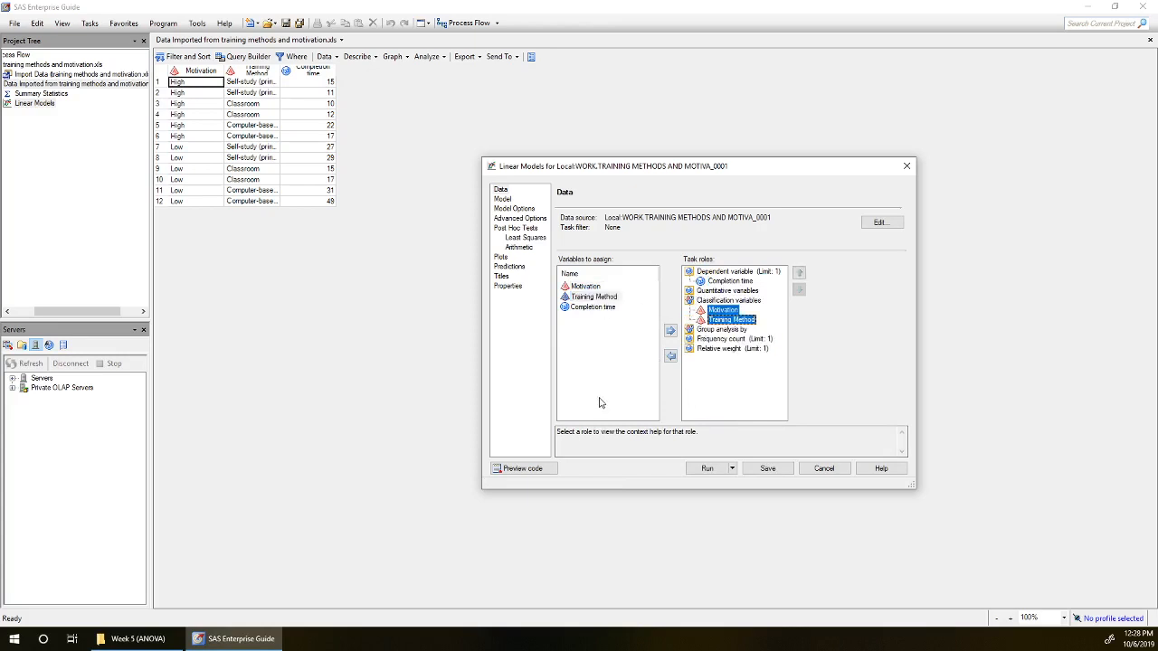
{"action": "left_click", "coordinate": [503, 199]}
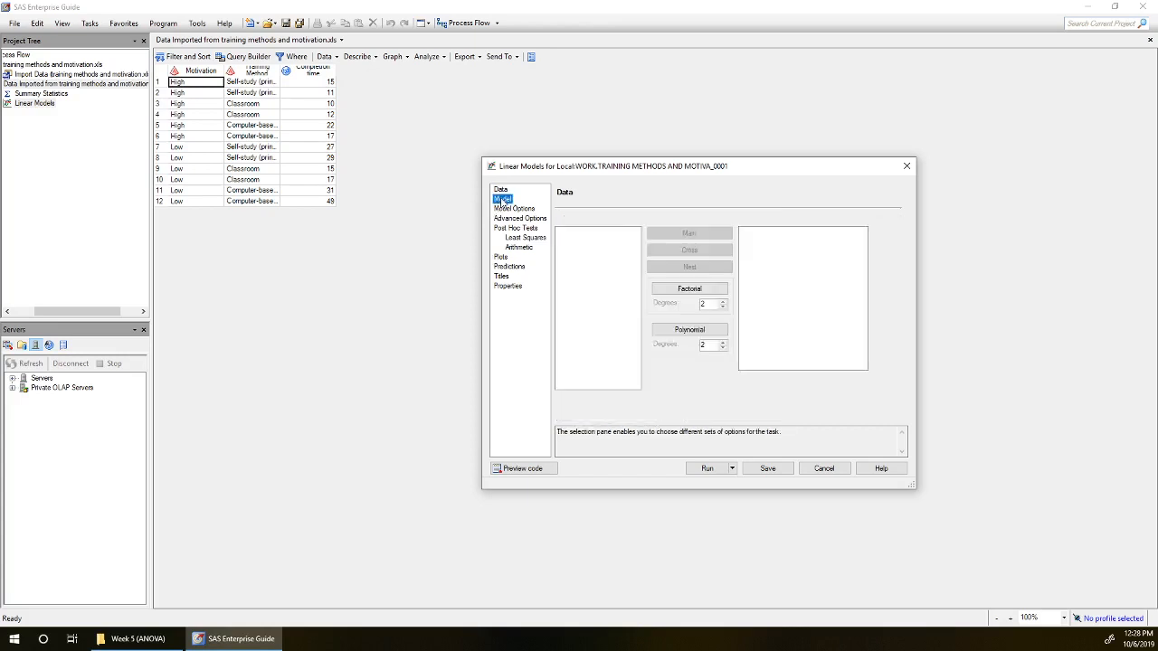
- Add Motivation and Training Method as main effects, then reselect Motivation for an interaction
{"action": "left_click", "coordinate": [502, 199]}
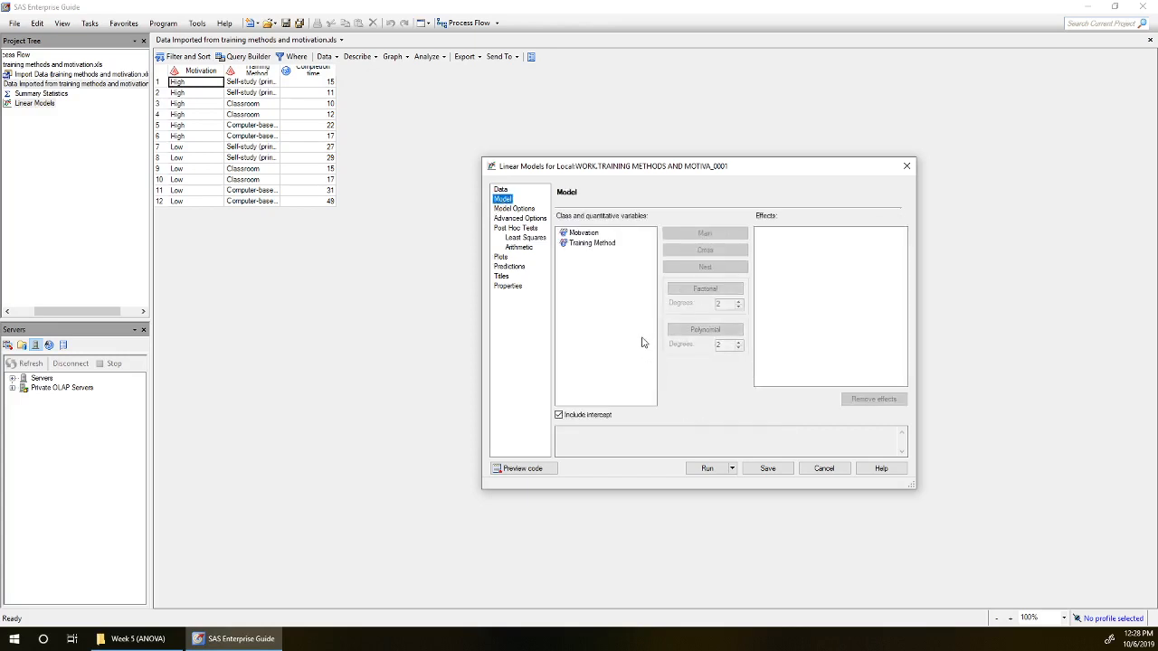
{"action": "mouse_move", "coordinate": [572, 362]}
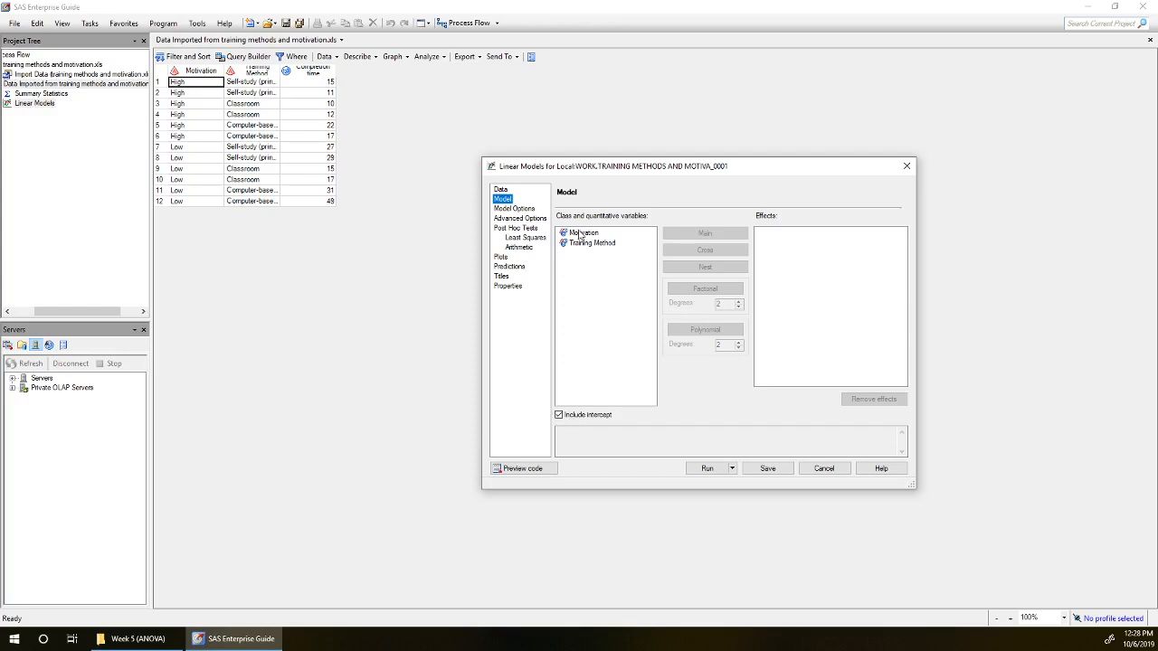
{"action": "left_click", "coordinate": [584, 233]}
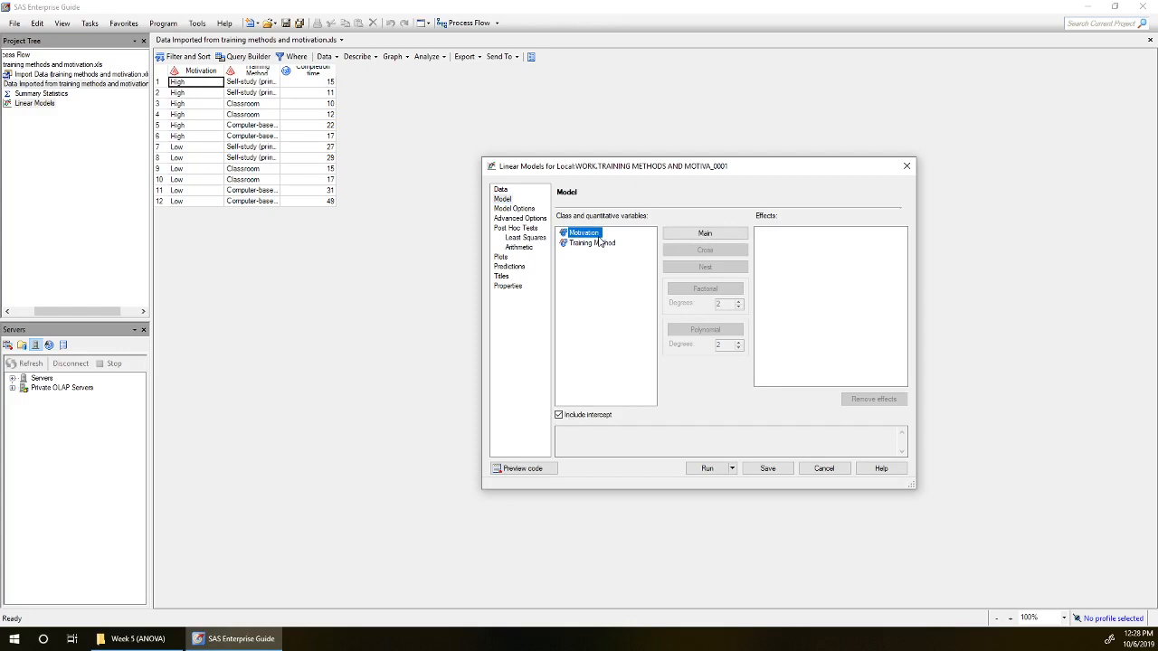
{"action": "mouse_move", "coordinate": [649, 236]}
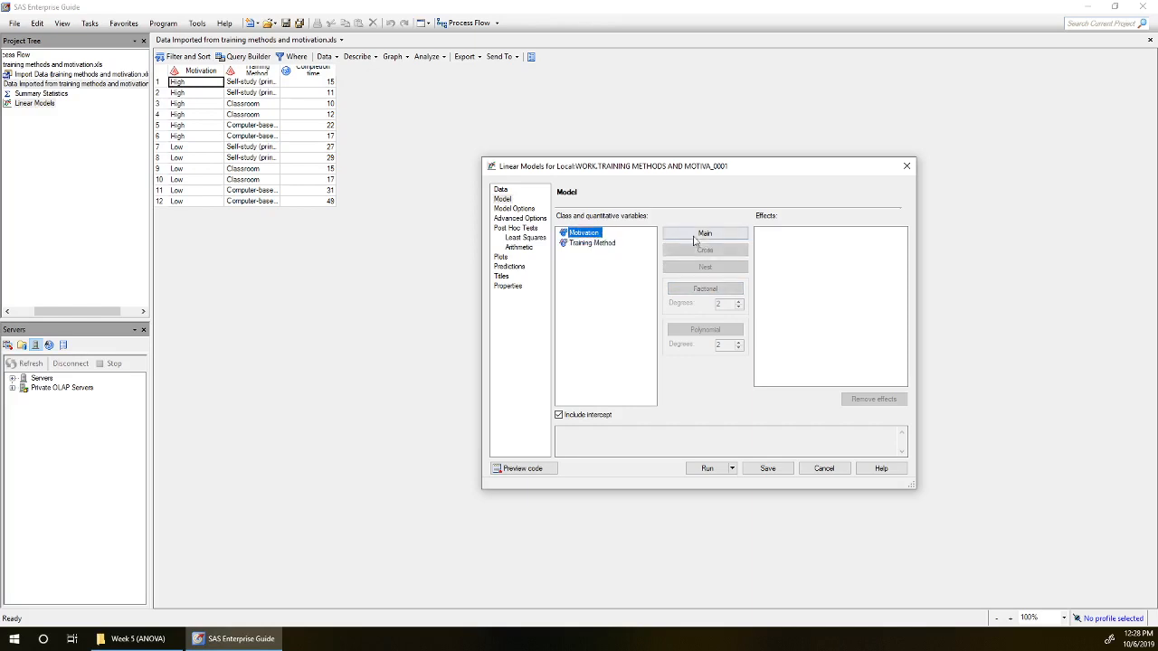
{"action": "left_click", "coordinate": [705, 233]}
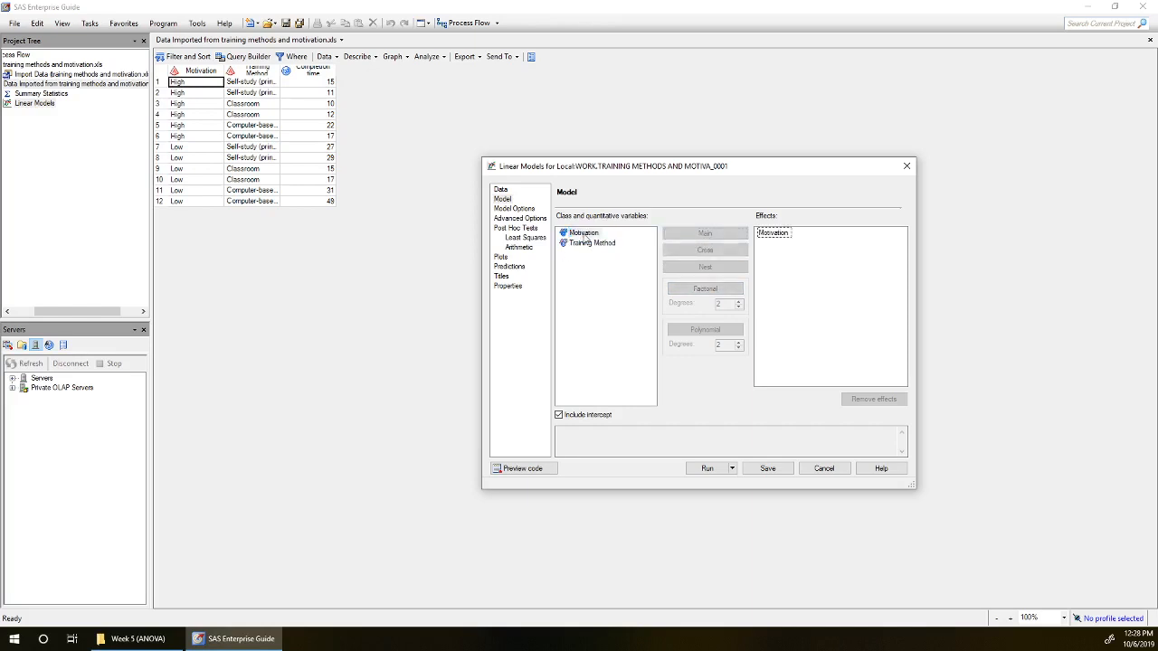
{"action": "left_click", "coordinate": [592, 243]}
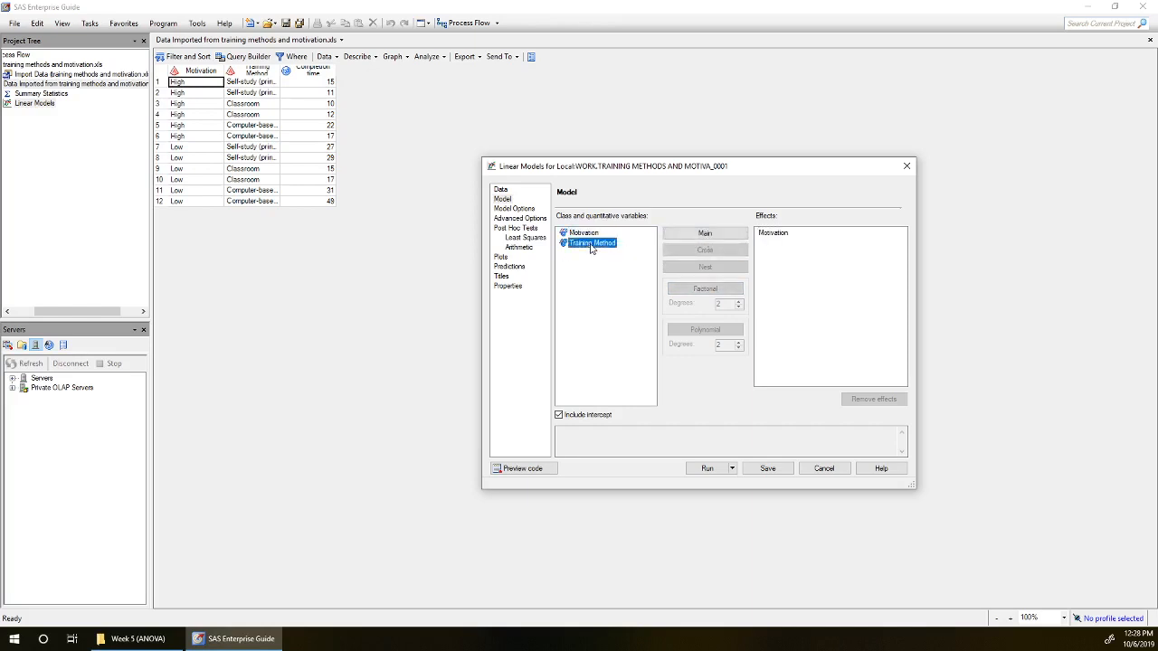
{"action": "left_click", "coordinate": [705, 232]}
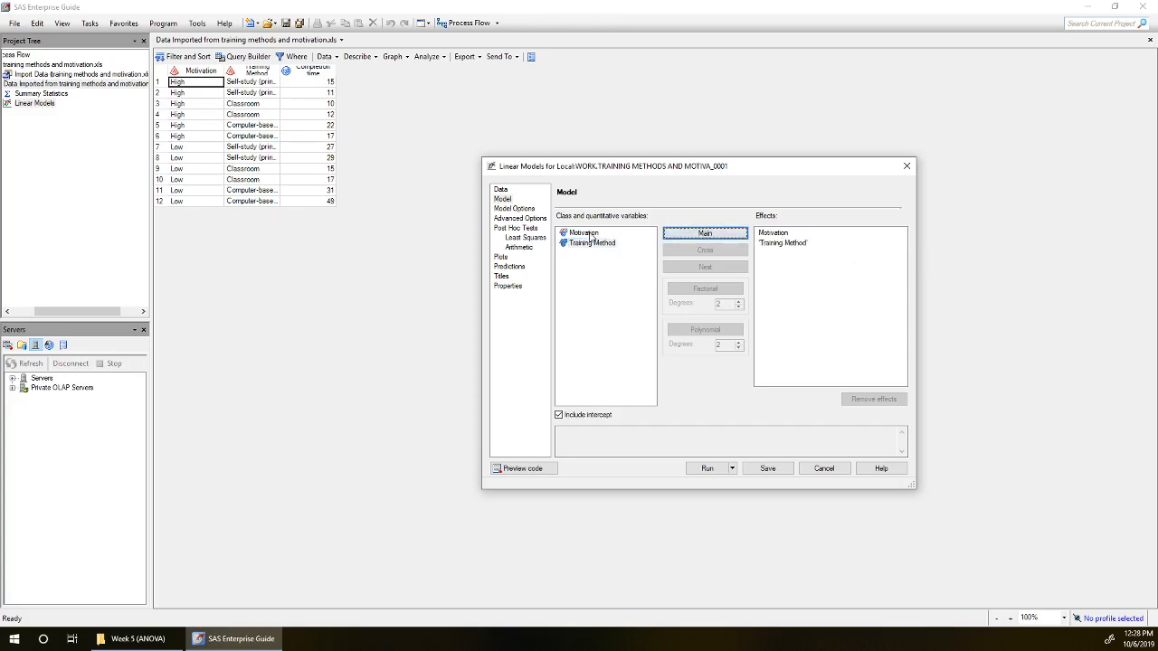
{"action": "left_click", "coordinate": [584, 232]}
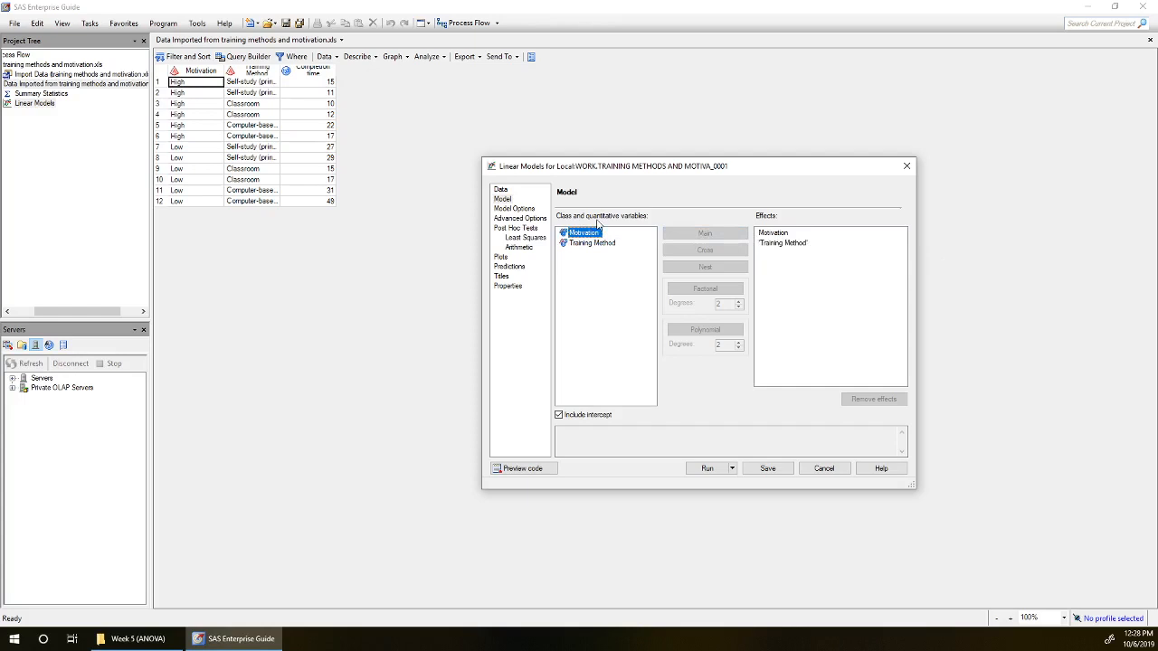
- Add the Motivation by Training Method interaction and run the model
{"action": "left_click", "coordinate": [591, 242]}
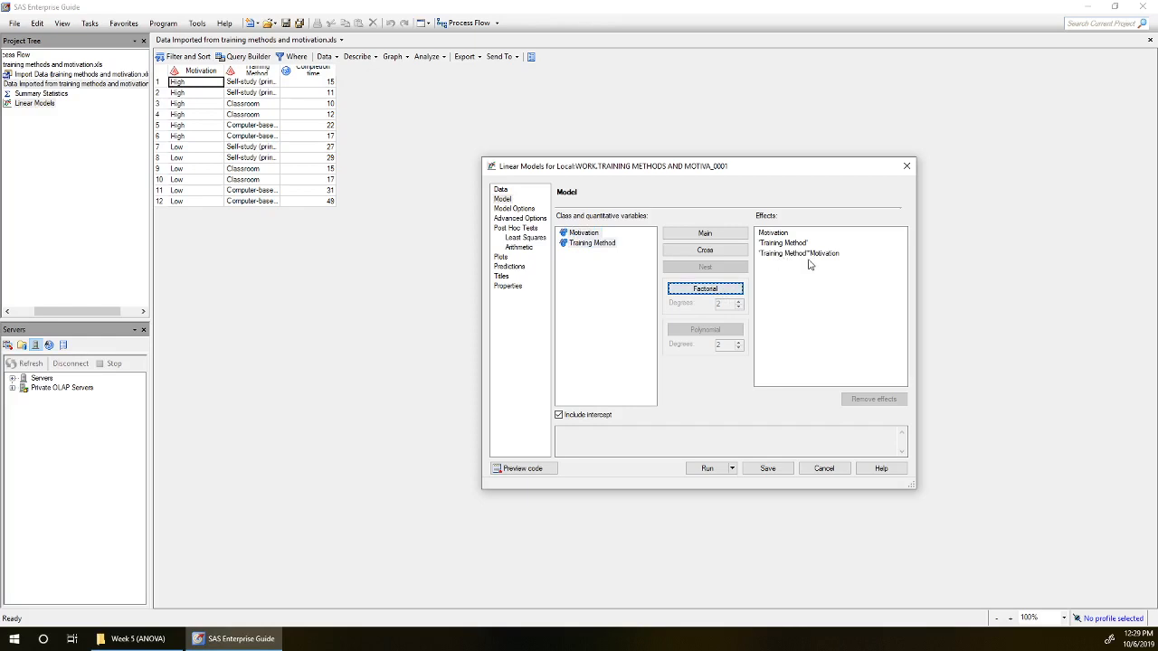
{"action": "mouse_move", "coordinate": [815, 262]}
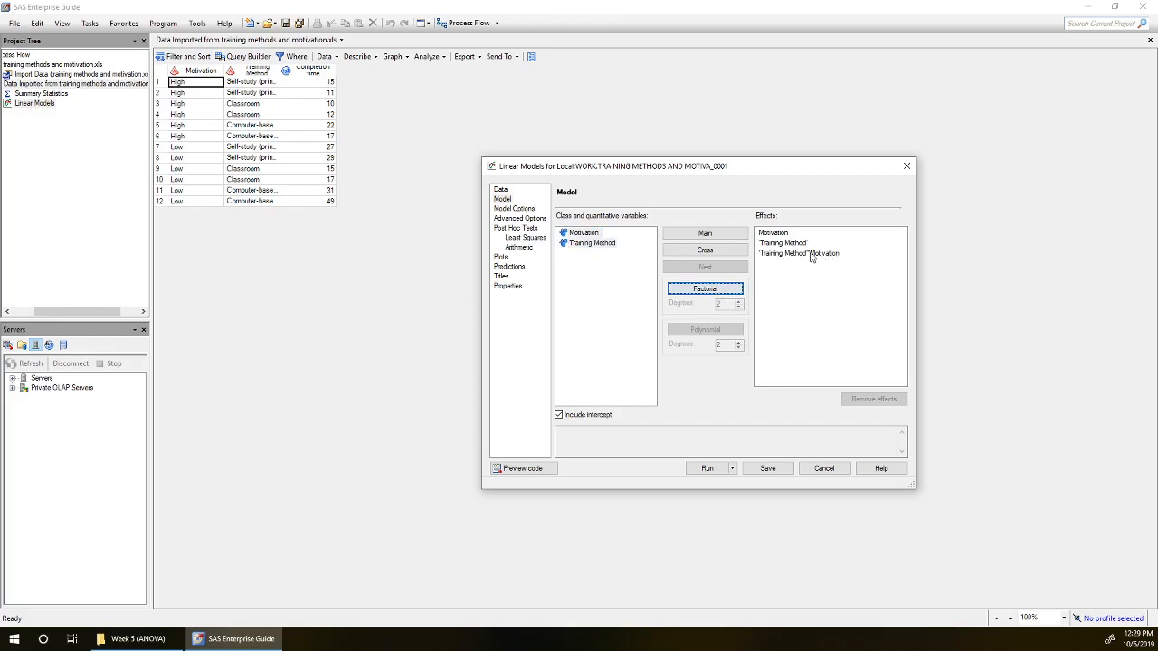
{"action": "mouse_move", "coordinate": [813, 268]}
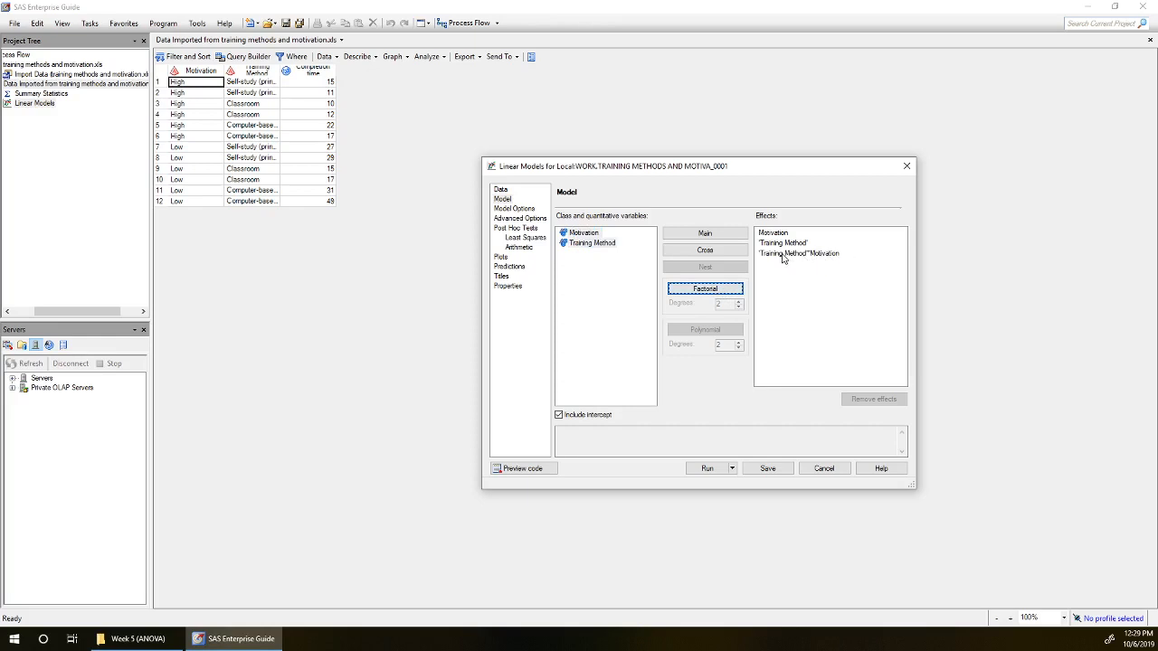
{"action": "mouse_move", "coordinate": [831, 266]}
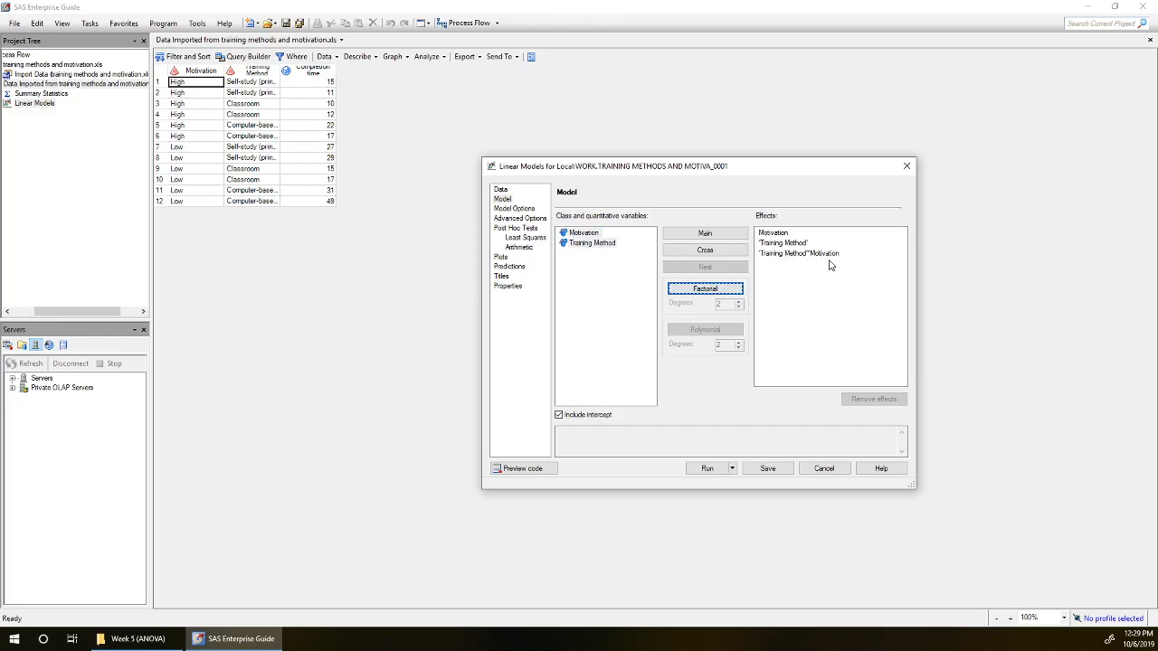
{"action": "mouse_move", "coordinate": [815, 268]}
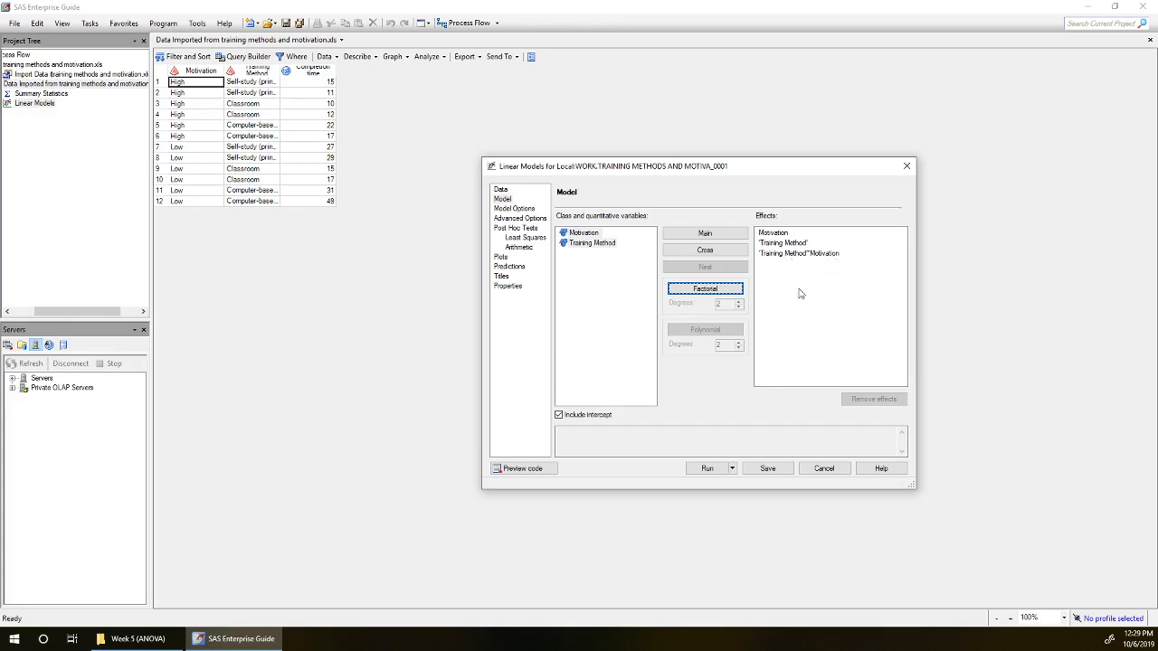
{"action": "mouse_move", "coordinate": [804, 283]}
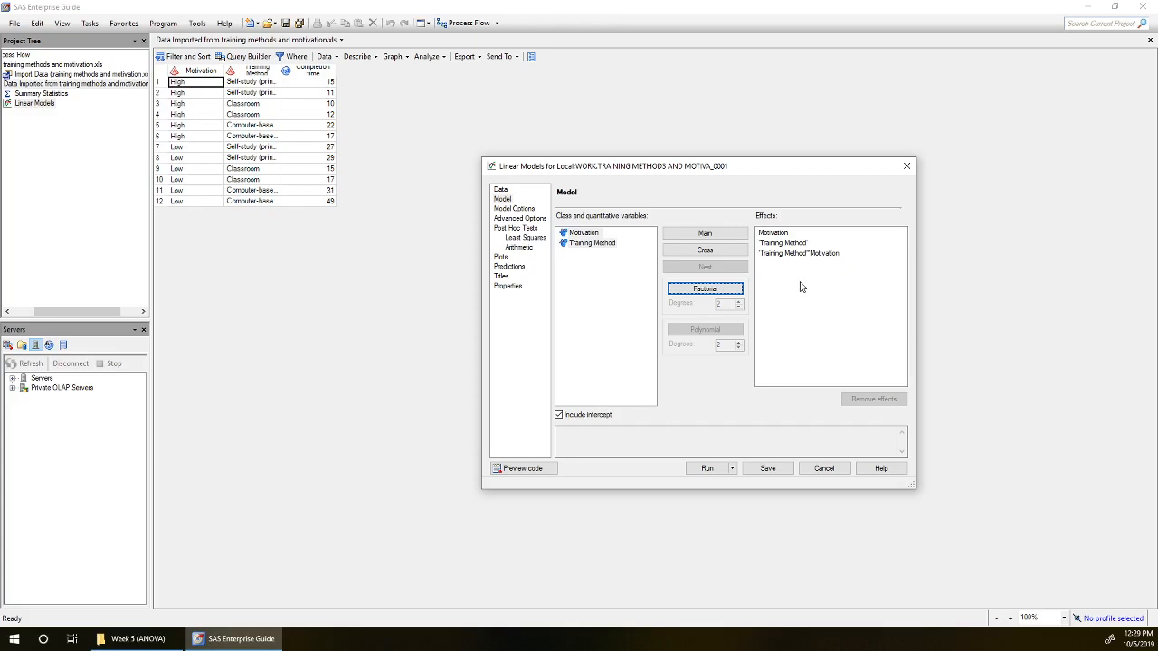
{"action": "mouse_move", "coordinate": [805, 246]}
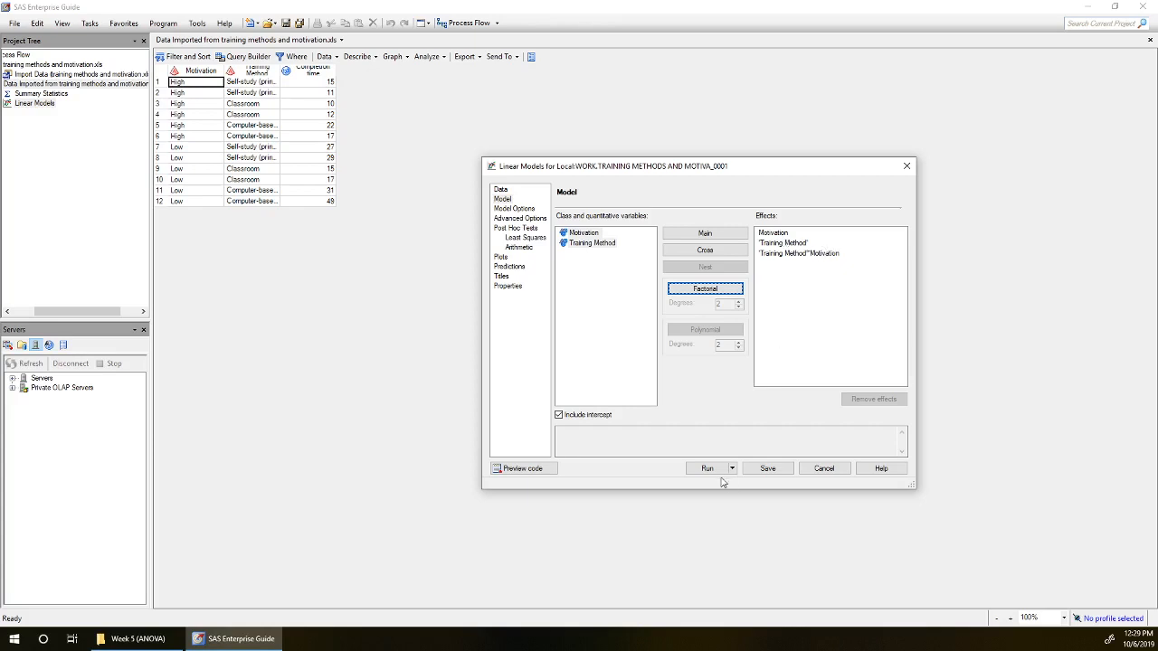
{"action": "left_click", "coordinate": [707, 468]}
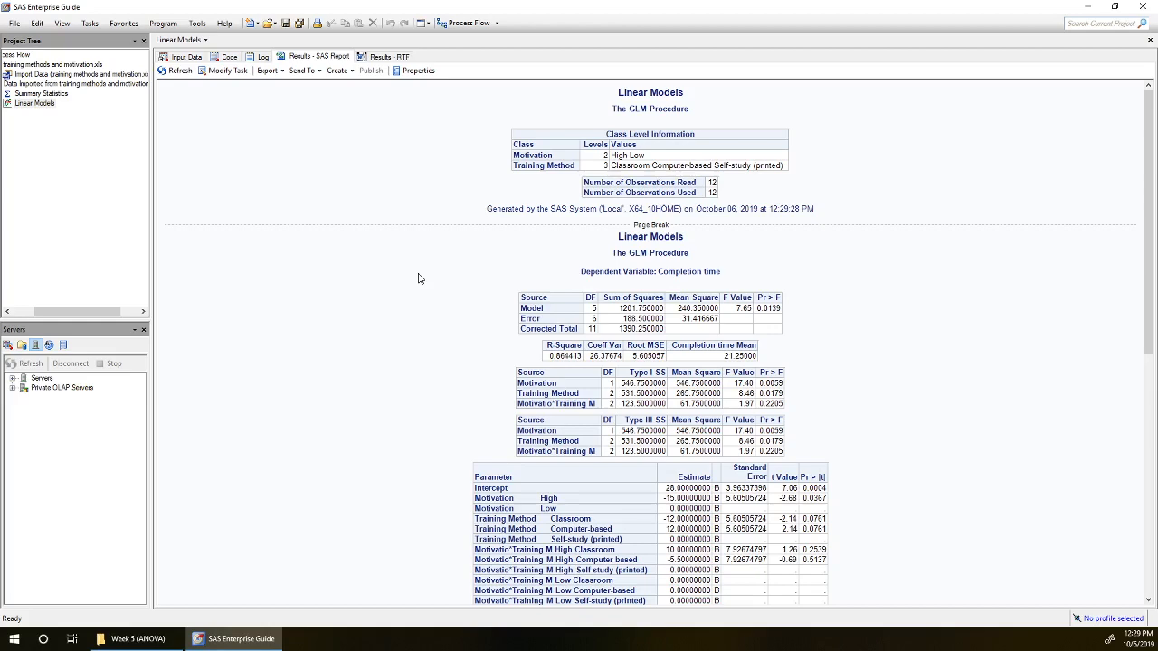
{"action": "mouse_move", "coordinate": [717, 188]}
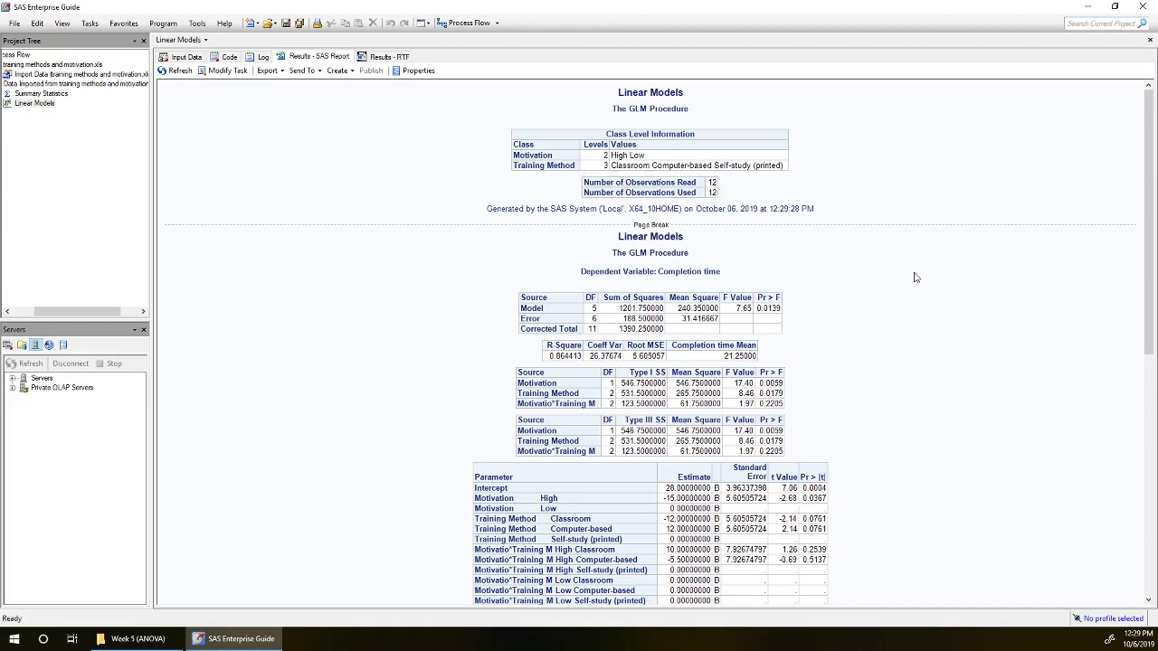
- Scroll the GLM results to view parameter estimates and fit diagnostics for completion time
{"action": "scroll", "scroll_direction": "down", "scroll_amount": 3}
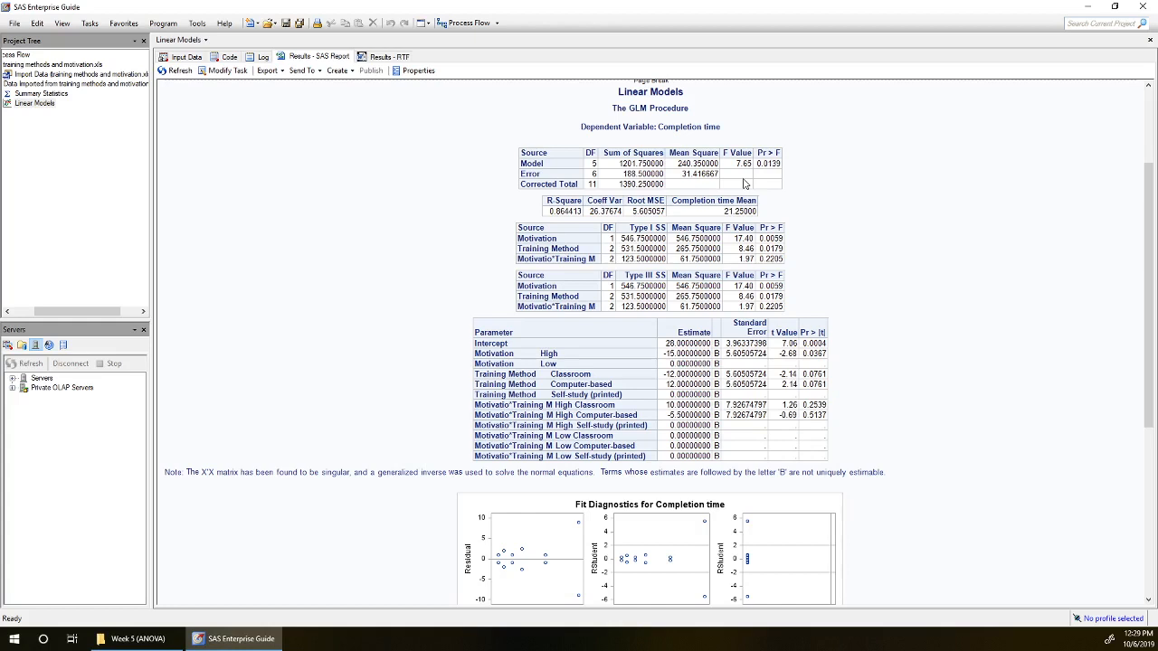
{"action": "mouse_move", "coordinate": [590, 170]}
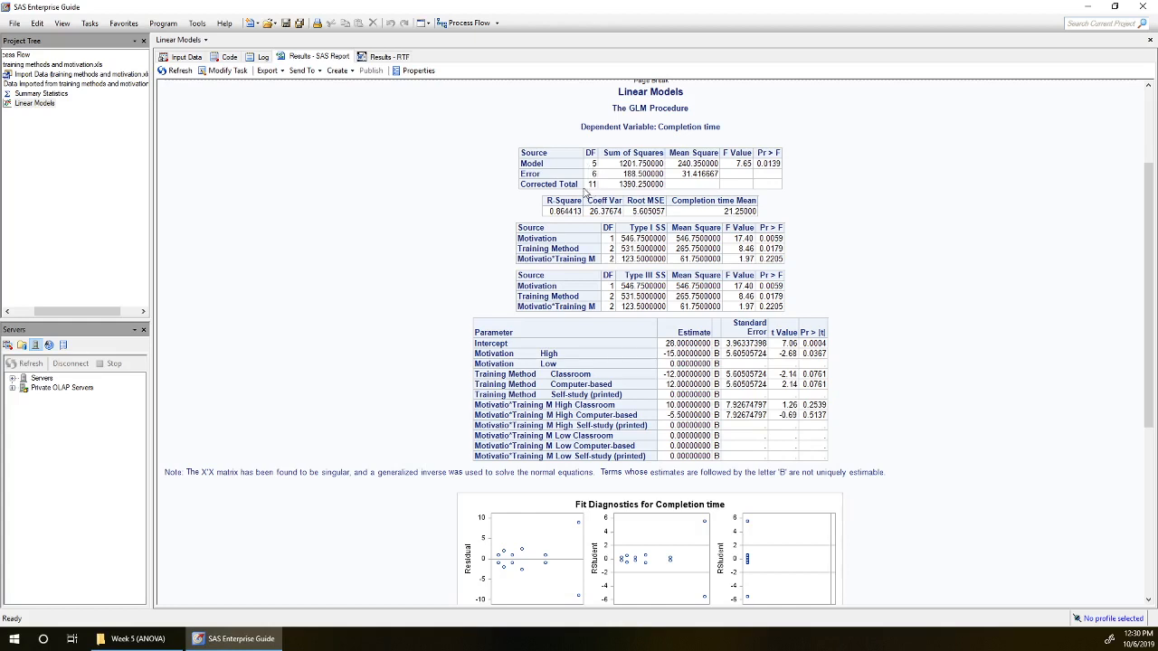
{"action": "mouse_move", "coordinate": [588, 188]}
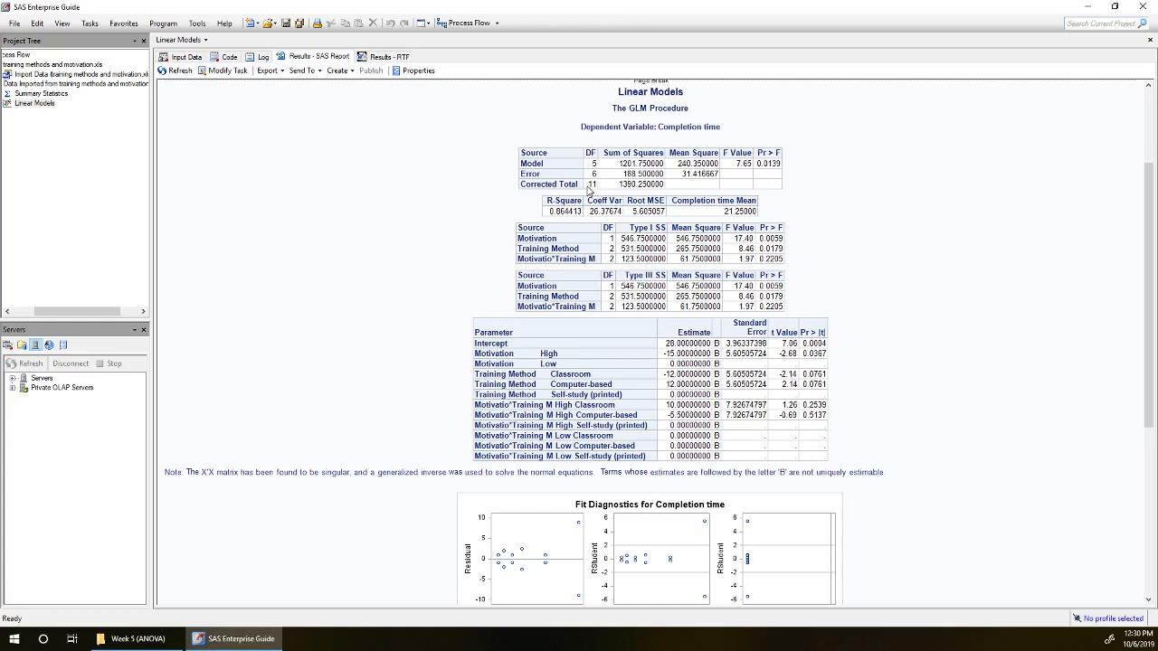
{"action": "mouse_move", "coordinate": [586, 190]}
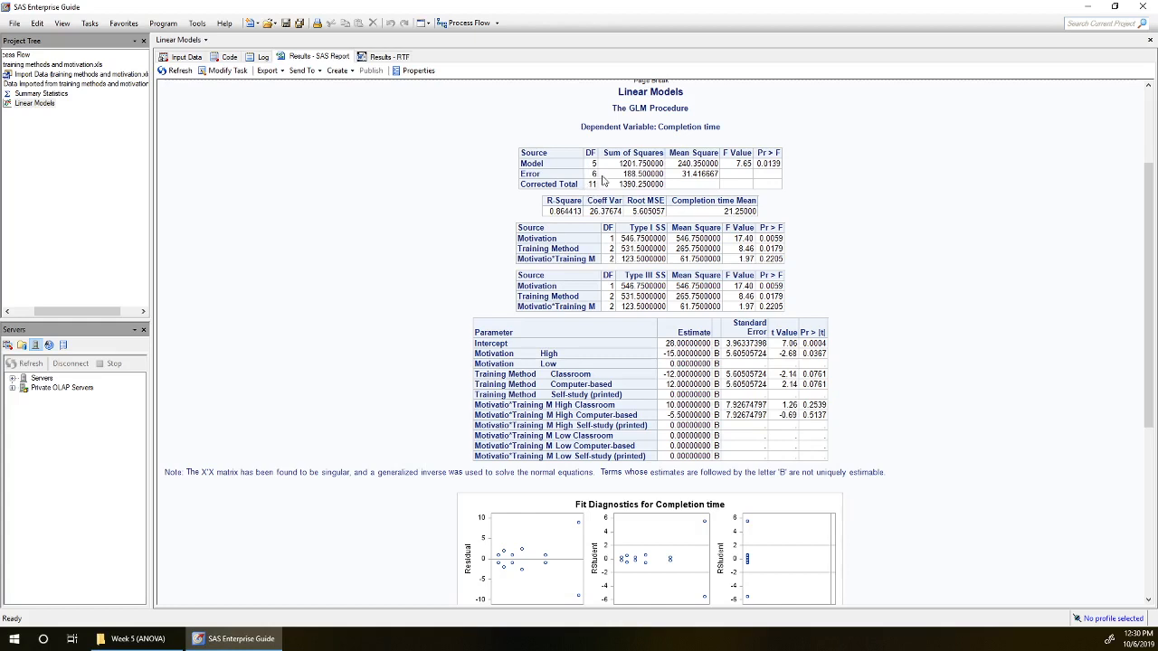
{"action": "mouse_move", "coordinate": [601, 178]}
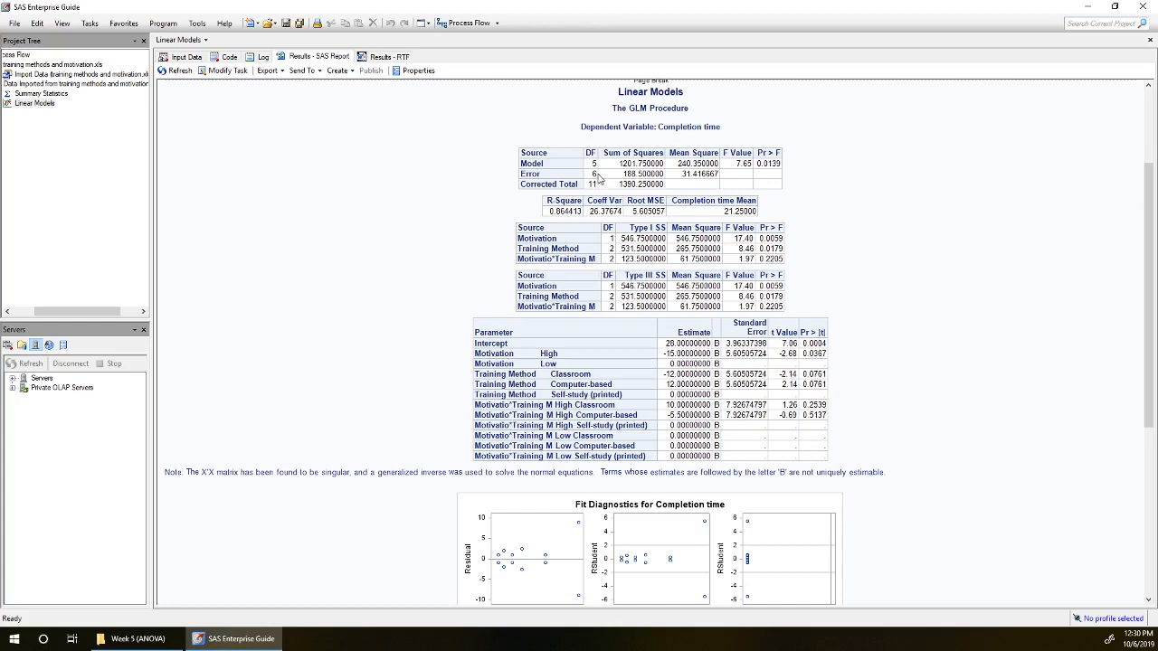
{"action": "mouse_move", "coordinate": [597, 178]}
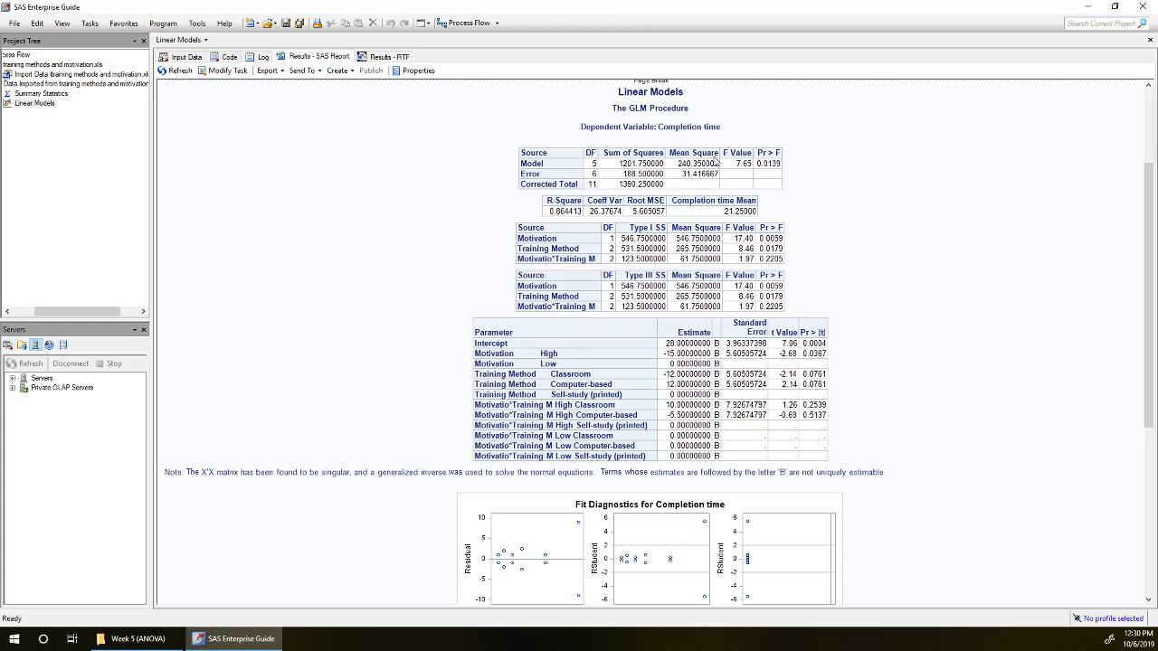
{"action": "mouse_move", "coordinate": [787, 170]}
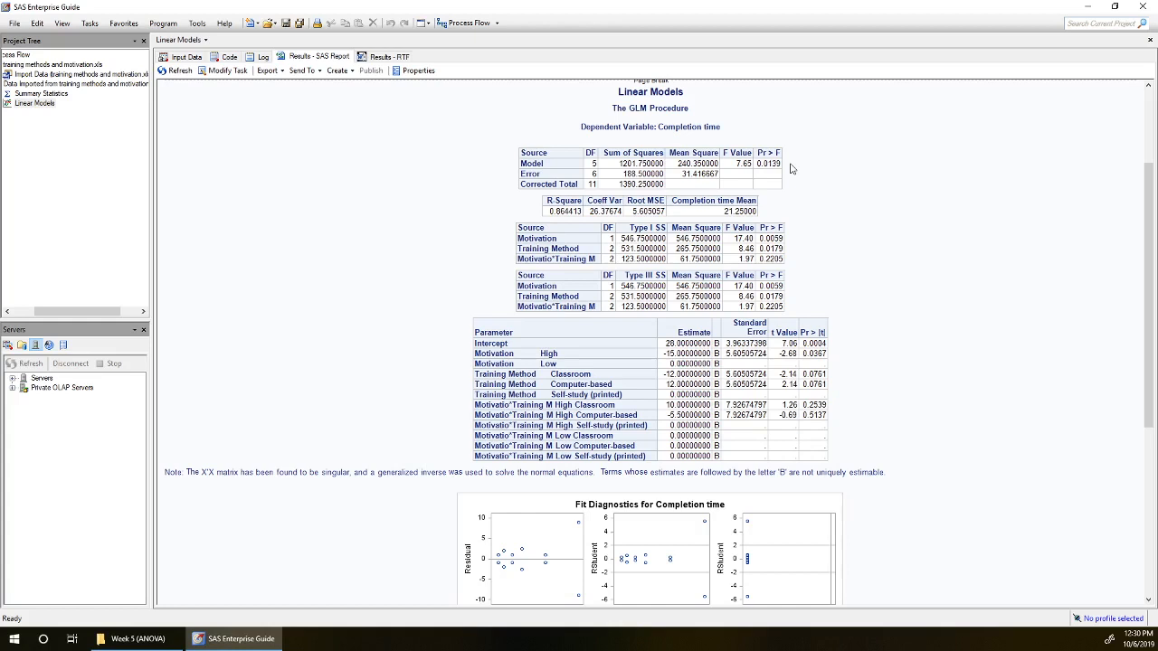
{"action": "mouse_move", "coordinate": [787, 244]}
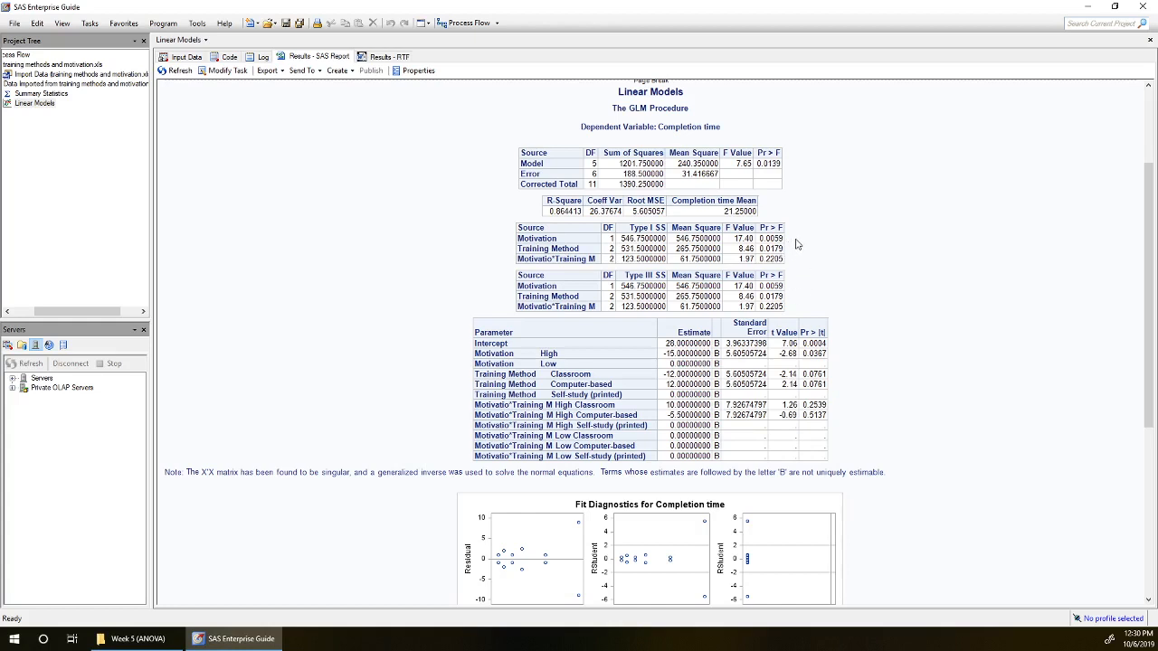
{"action": "mouse_move", "coordinate": [656, 238]}
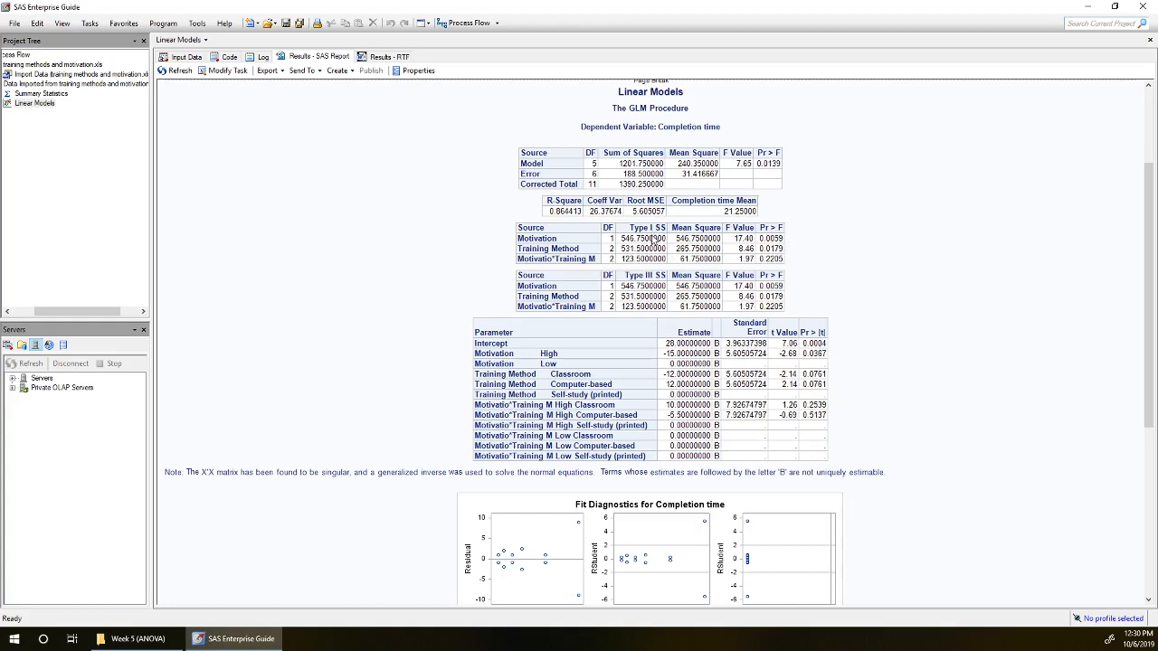
{"action": "mouse_move", "coordinate": [654, 285]}
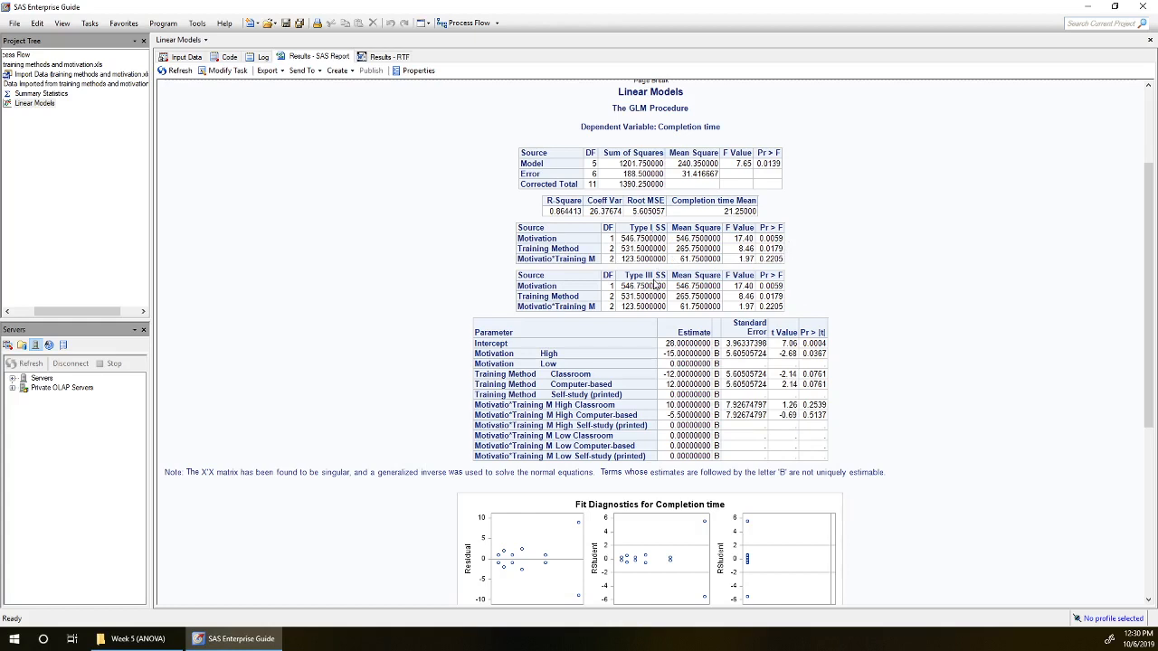
{"action": "mouse_move", "coordinate": [656, 282]}
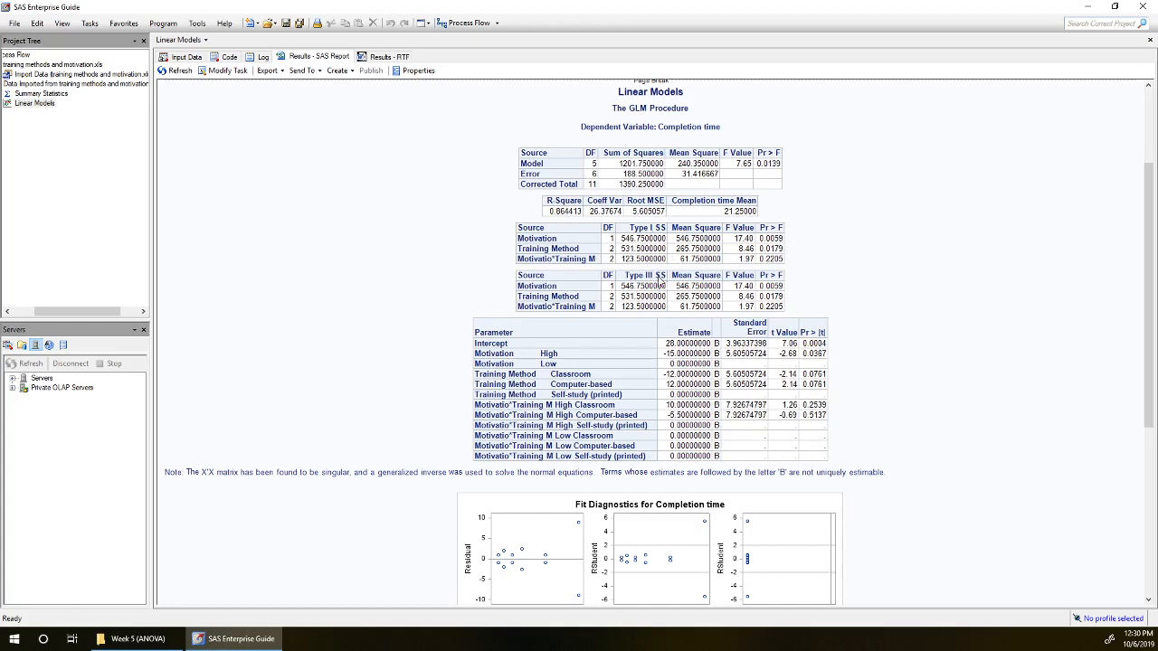
{"action": "mouse_move", "coordinate": [859, 230]}
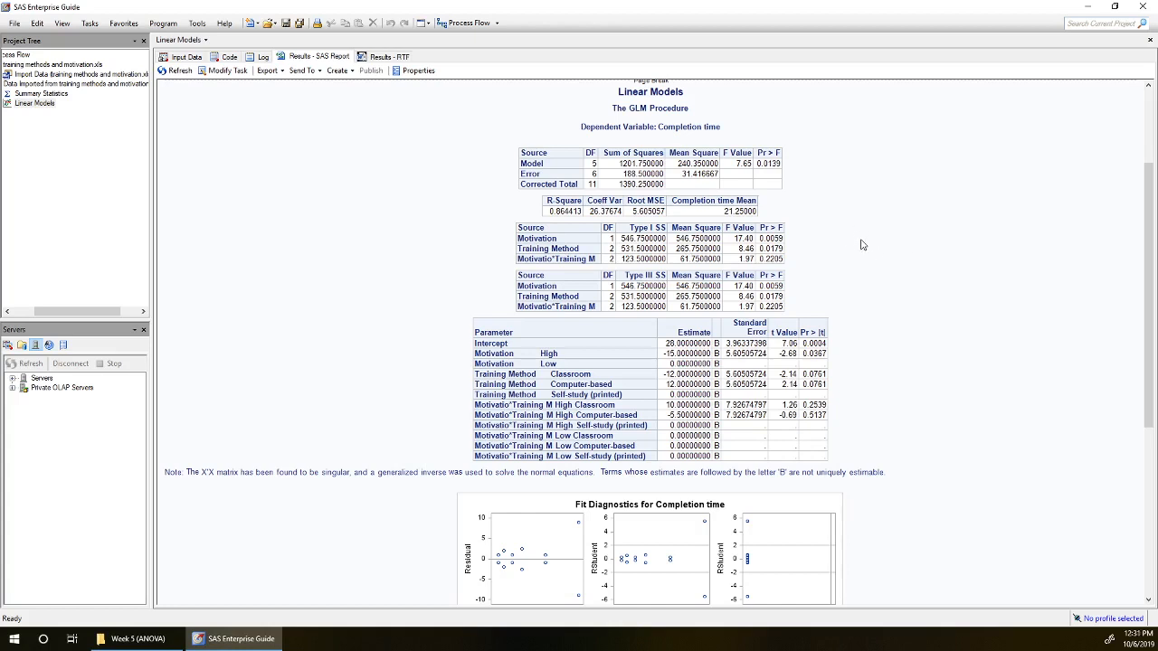
{"action": "mouse_move", "coordinate": [658, 245]}
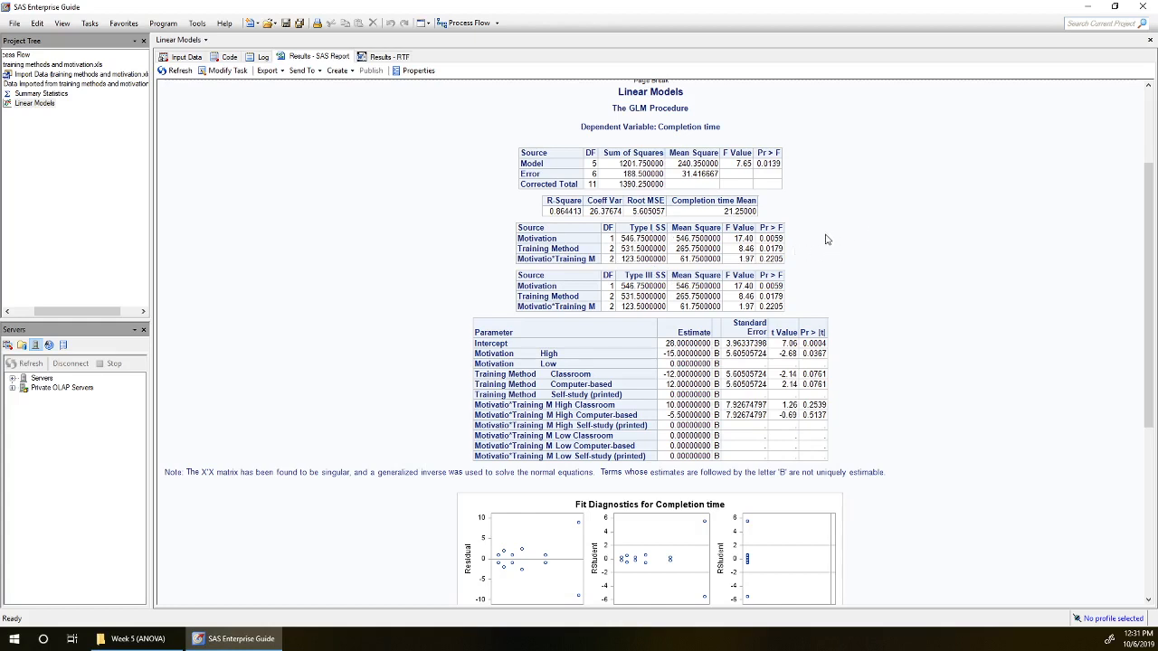
{"action": "mouse_move", "coordinate": [824, 239]}
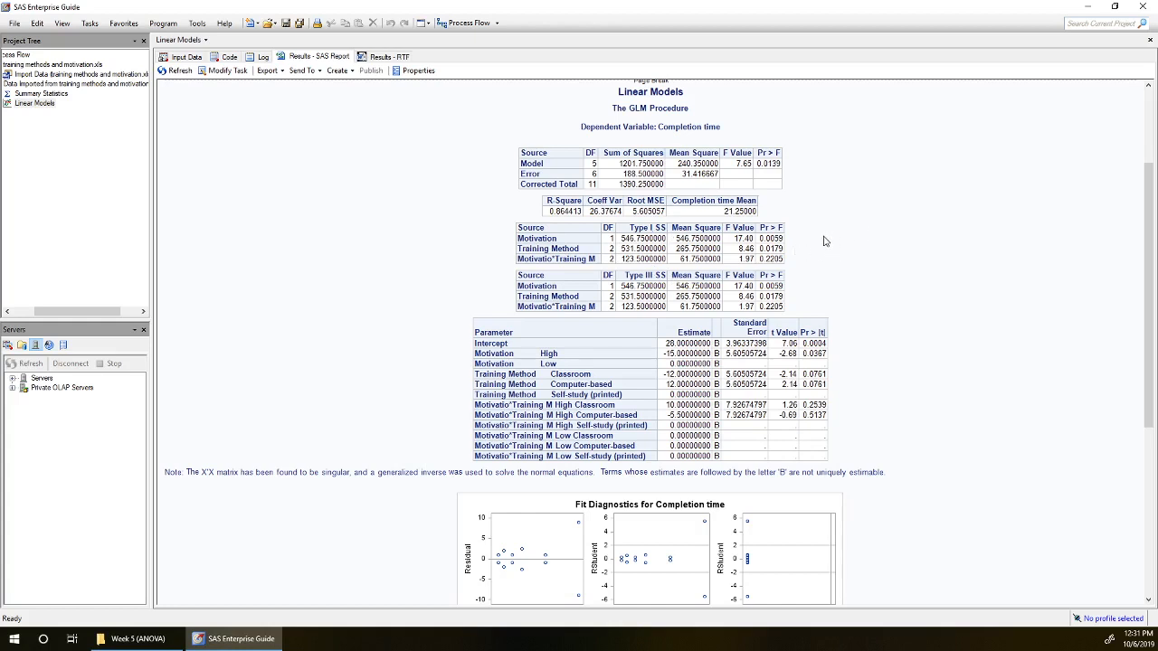
{"action": "mouse_move", "coordinate": [837, 245]}
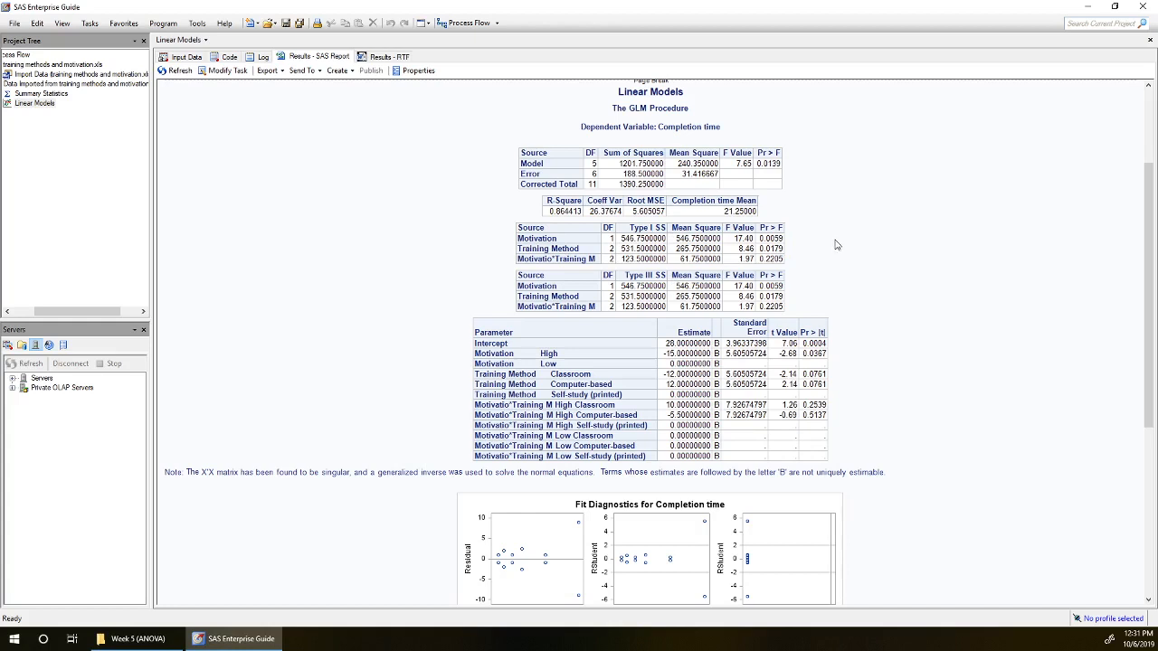
{"action": "mouse_move", "coordinate": [555, 270]}
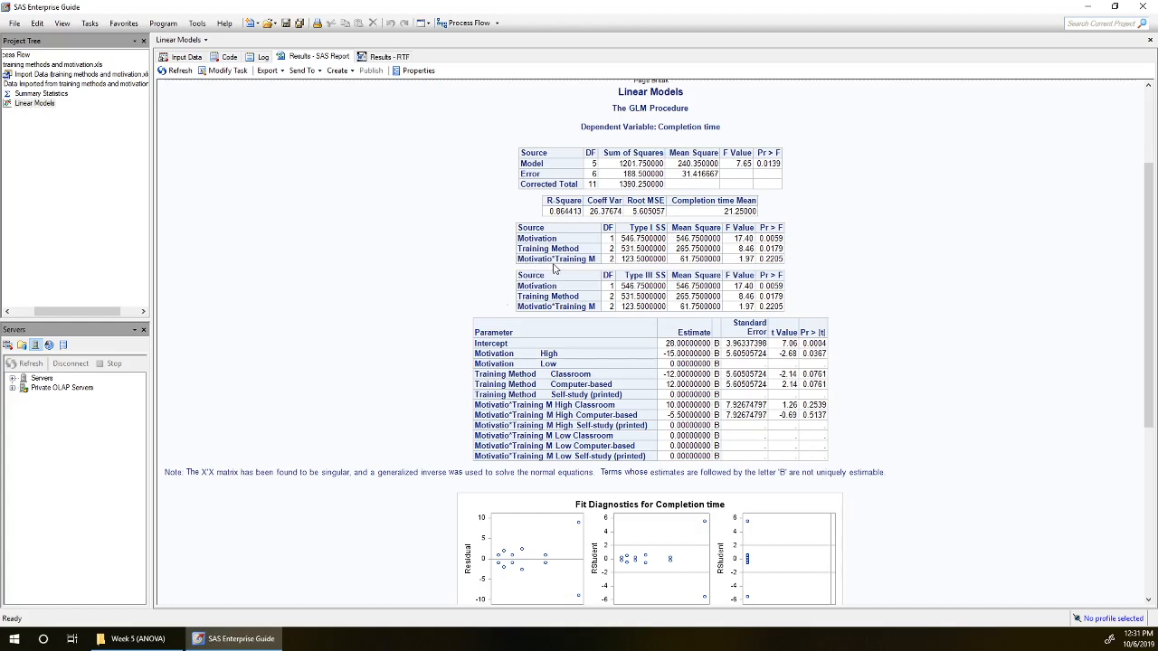
{"action": "mouse_move", "coordinate": [589, 268]}
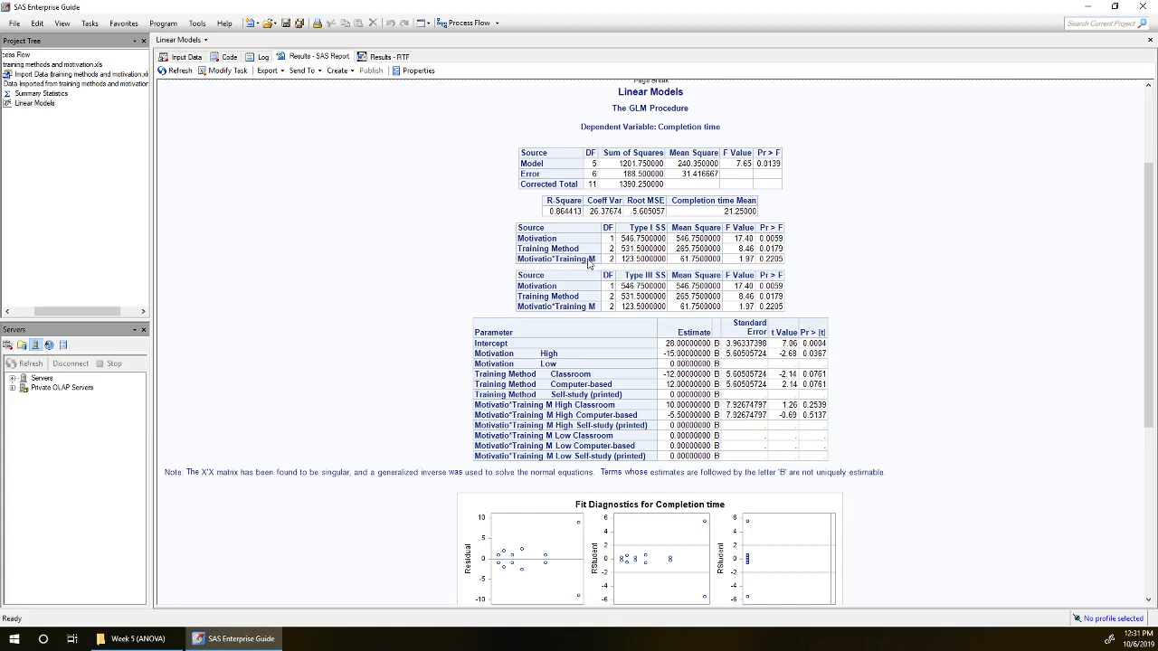
{"action": "mouse_move", "coordinate": [769, 272]}
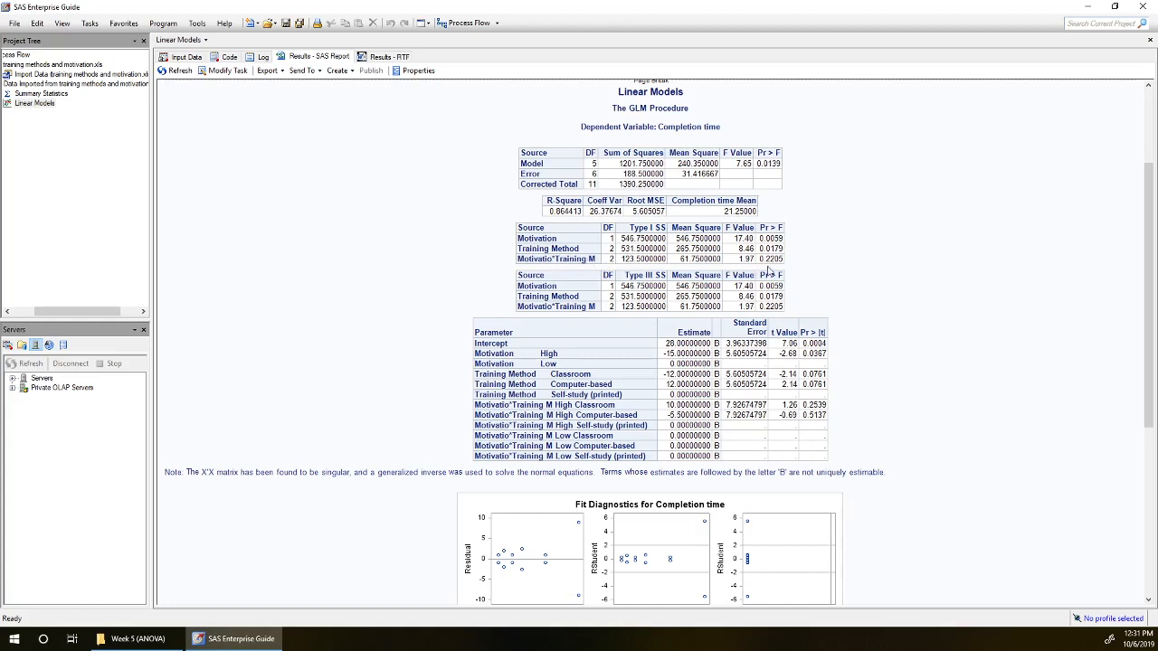
{"action": "mouse_move", "coordinate": [786, 262]}
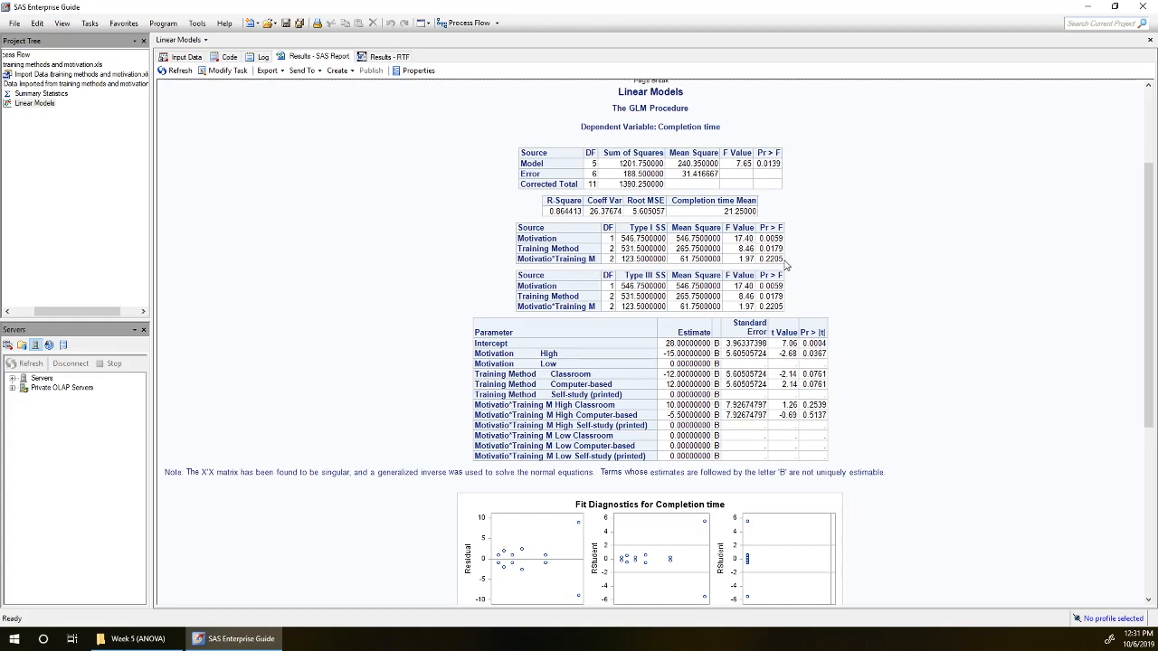
{"action": "mouse_move", "coordinate": [785, 266]}
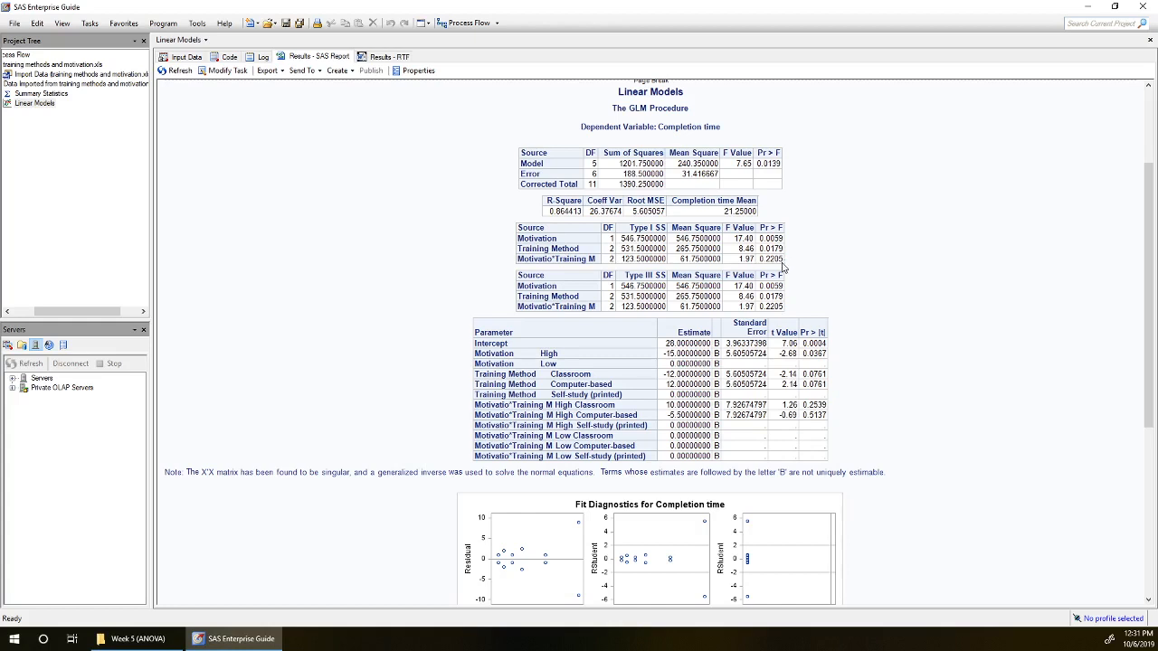